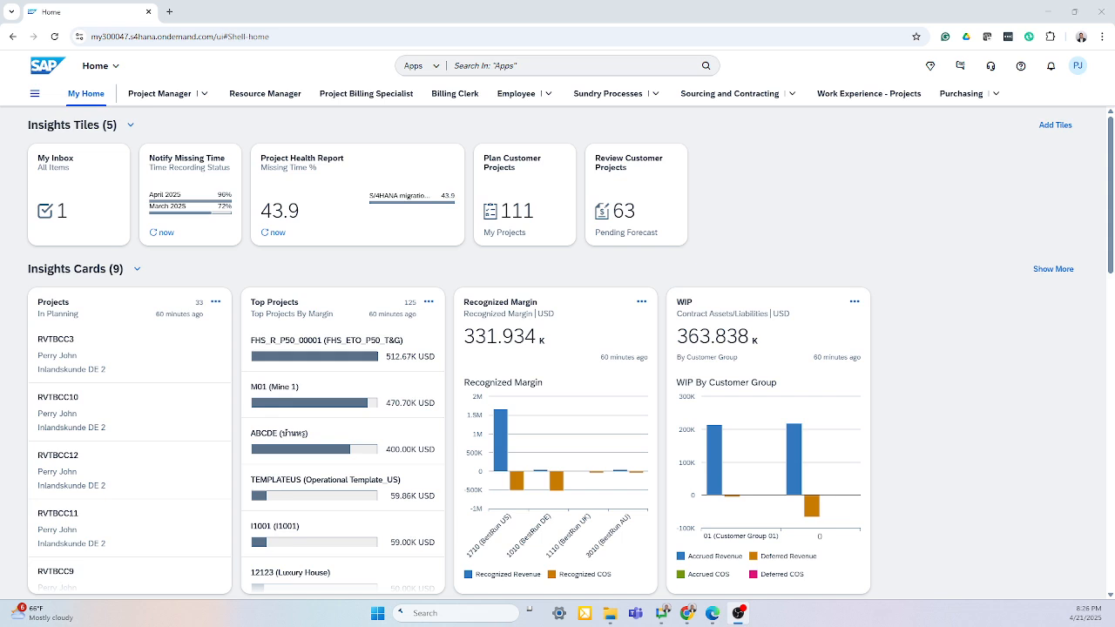
mouse_move(171, 316)
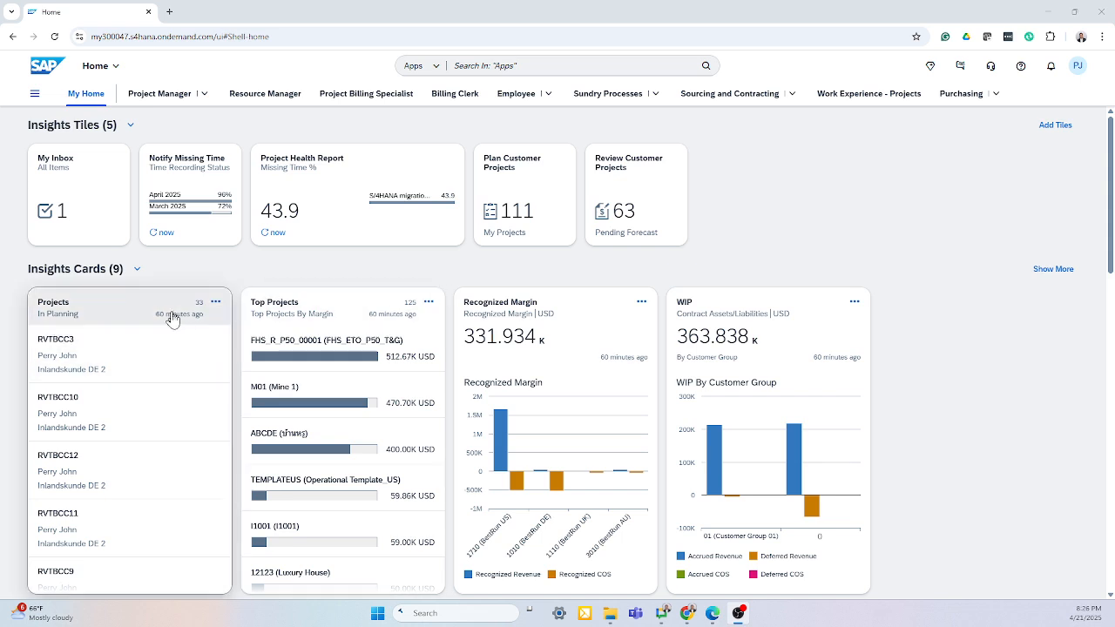
mouse_move(216, 302)
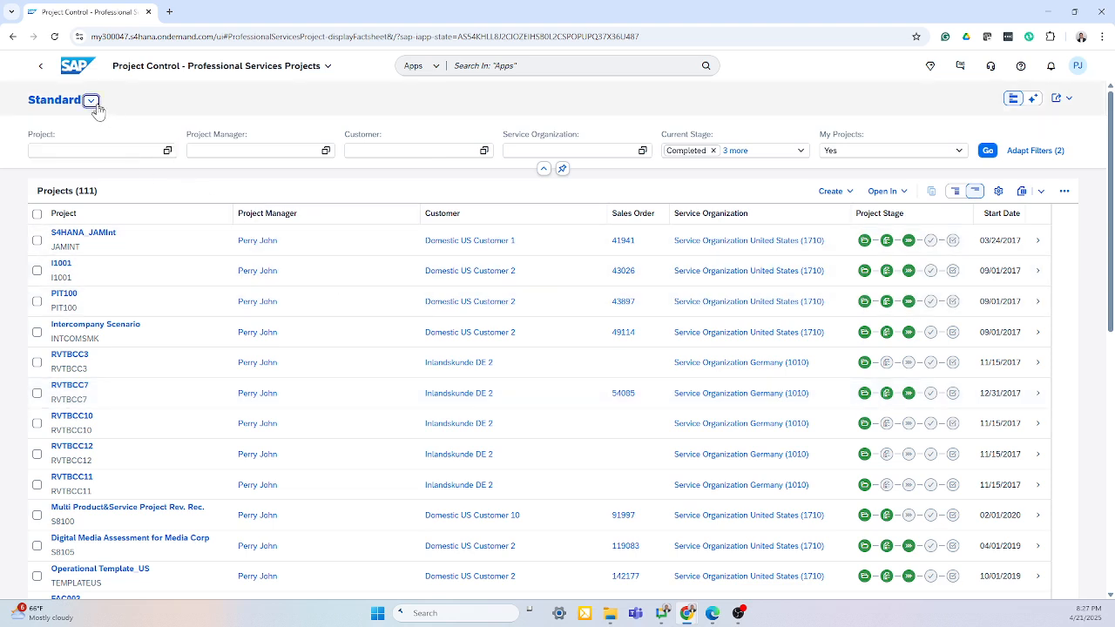
Apply the saved Customer Project Demo view and load its project list
click(90, 99)
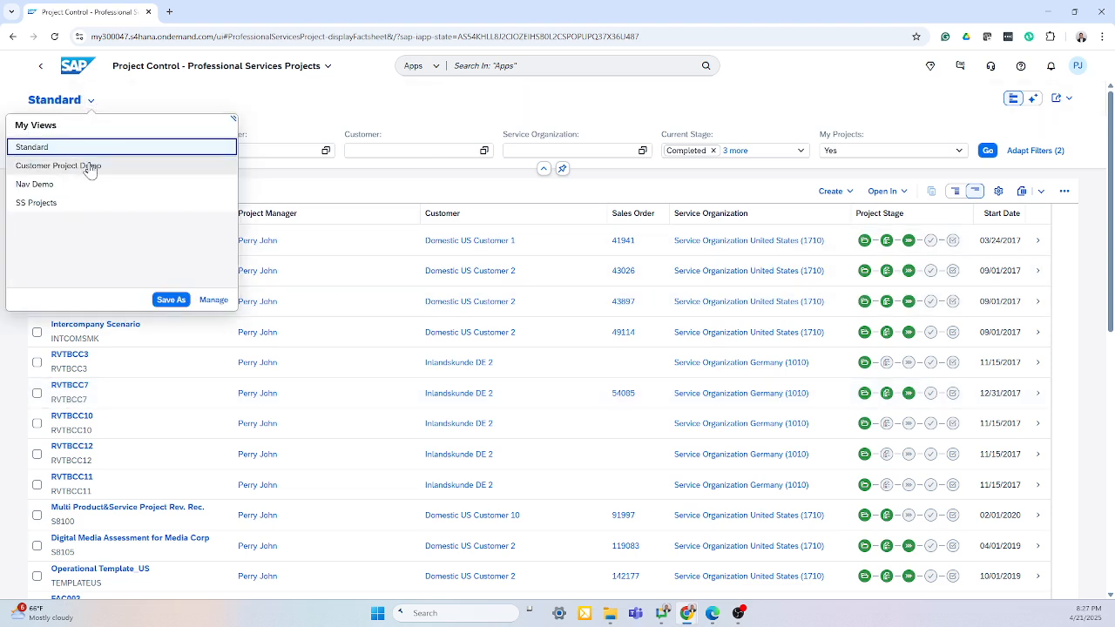
click(59, 165)
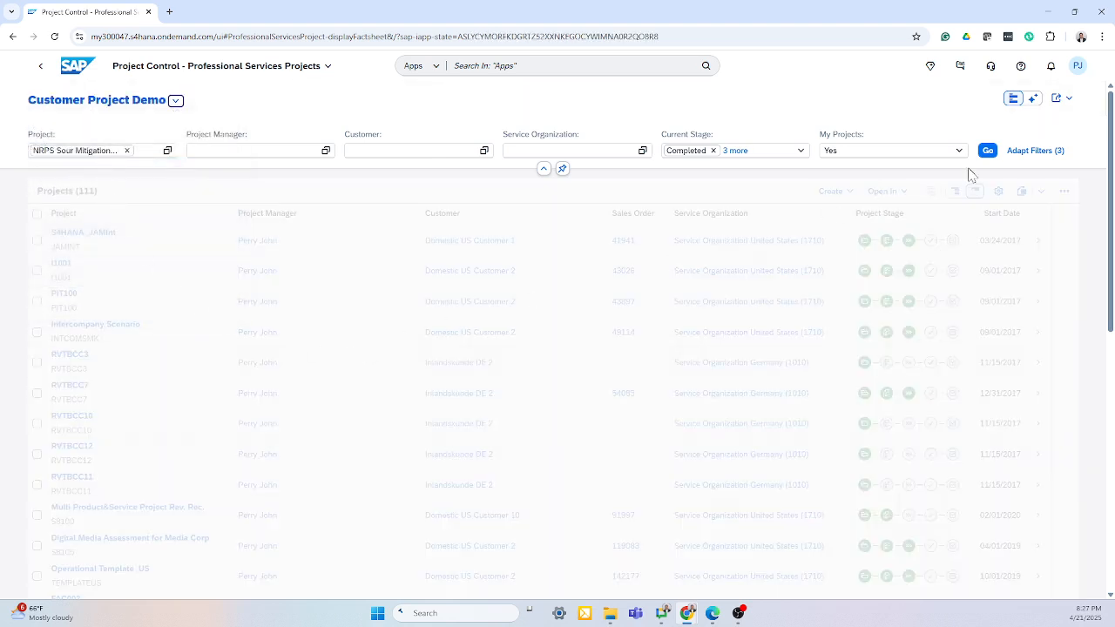
click(994, 150)
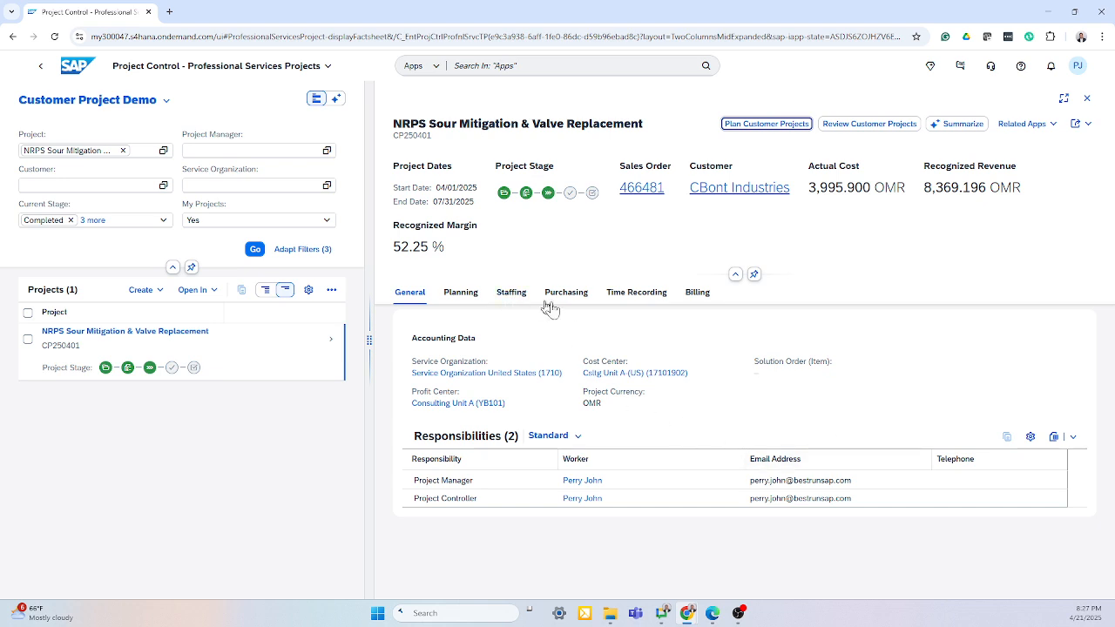
mouse_move(566, 293)
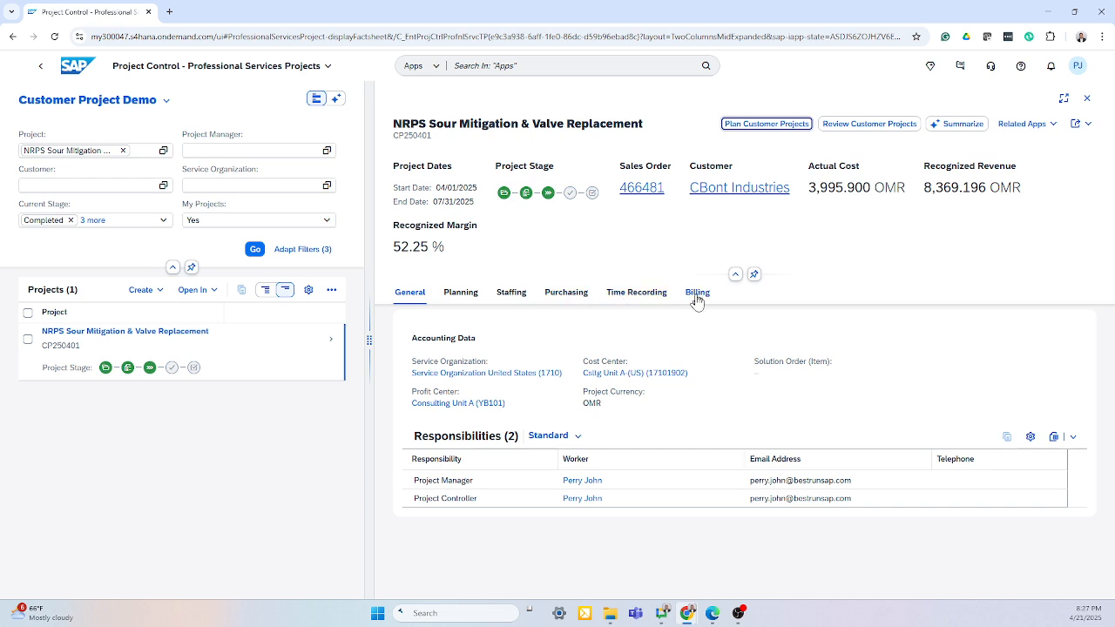
mouse_move(703, 315)
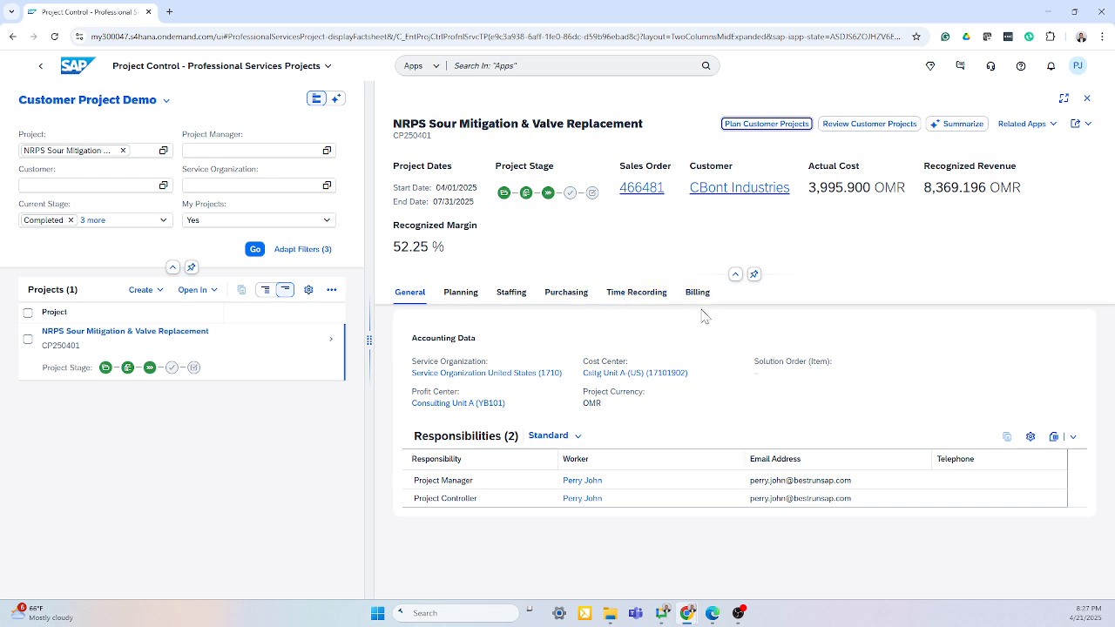
Review the Planning work packages, Staffing resource requests and Billing elements in turn
click(460, 293)
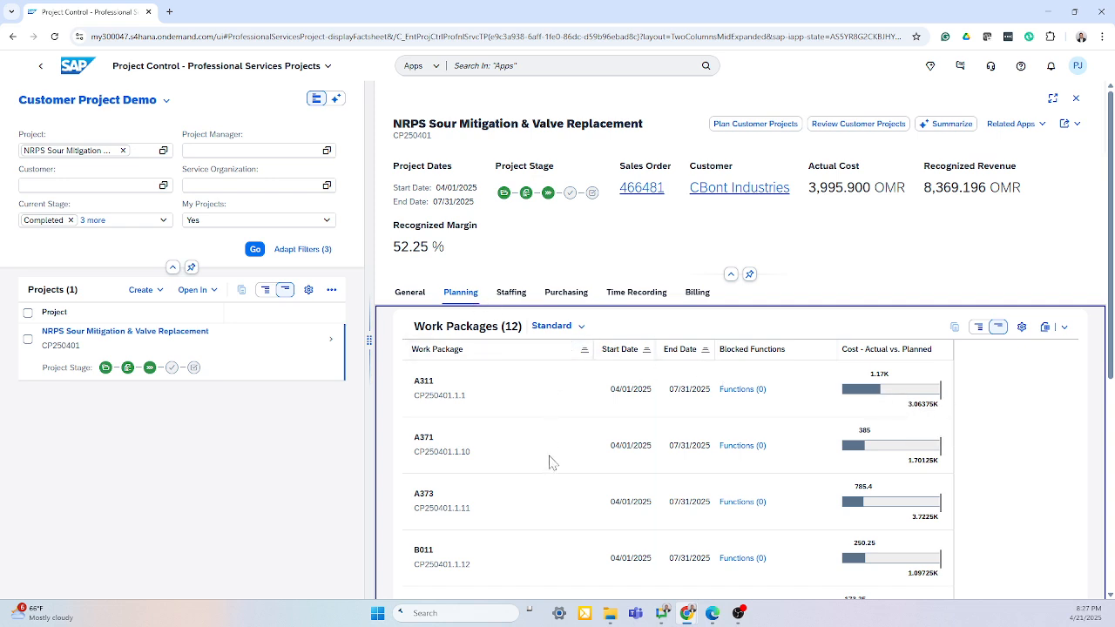
mouse_move(514, 416)
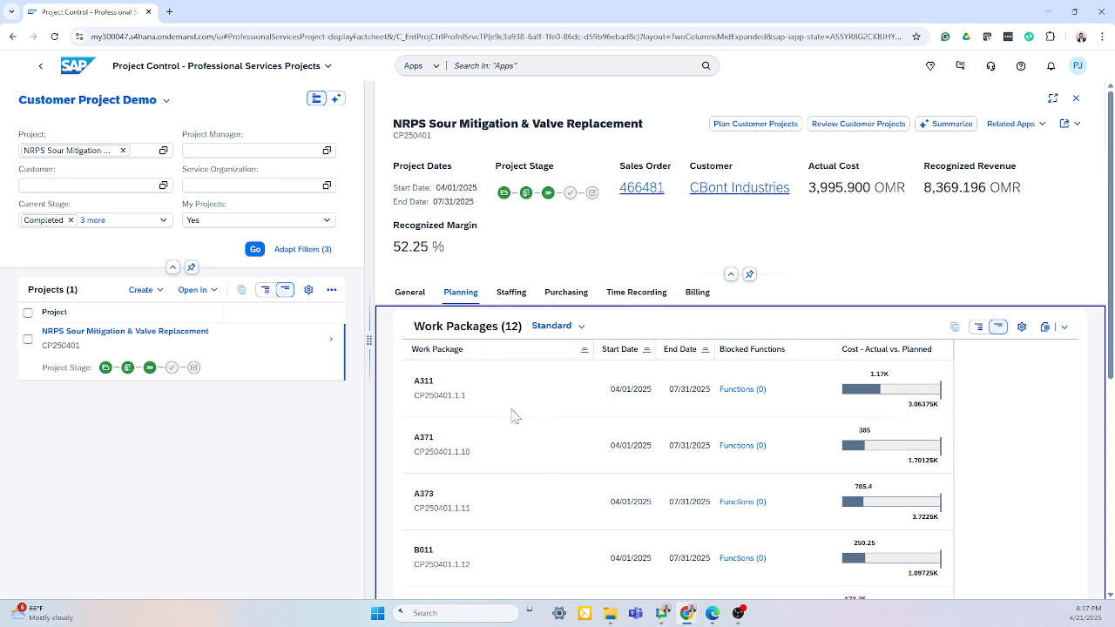
click(512, 293)
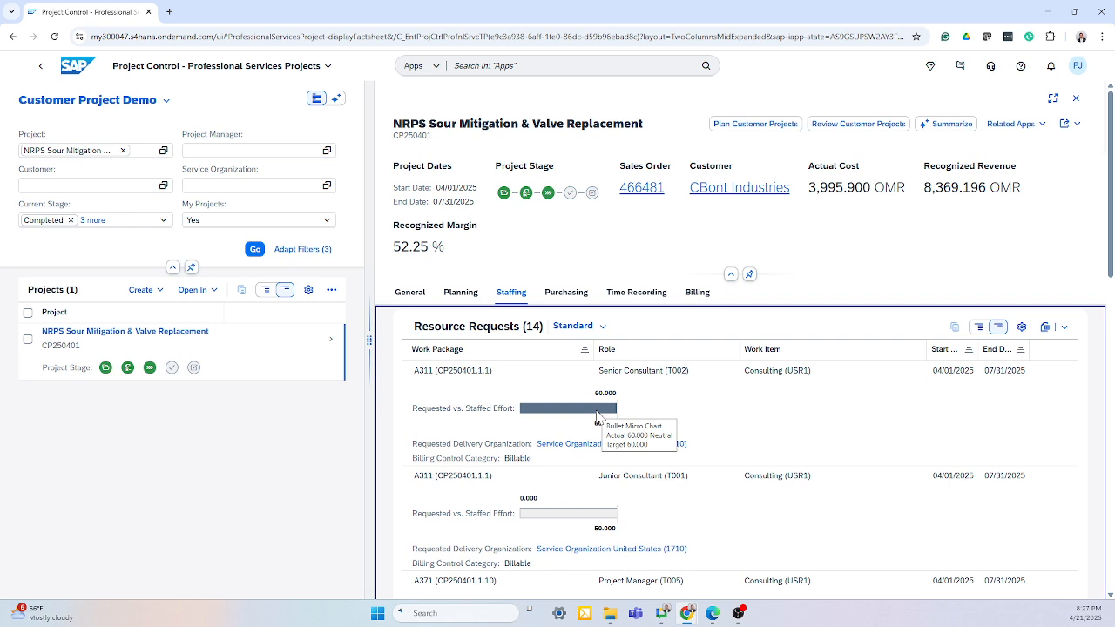
click(696, 293)
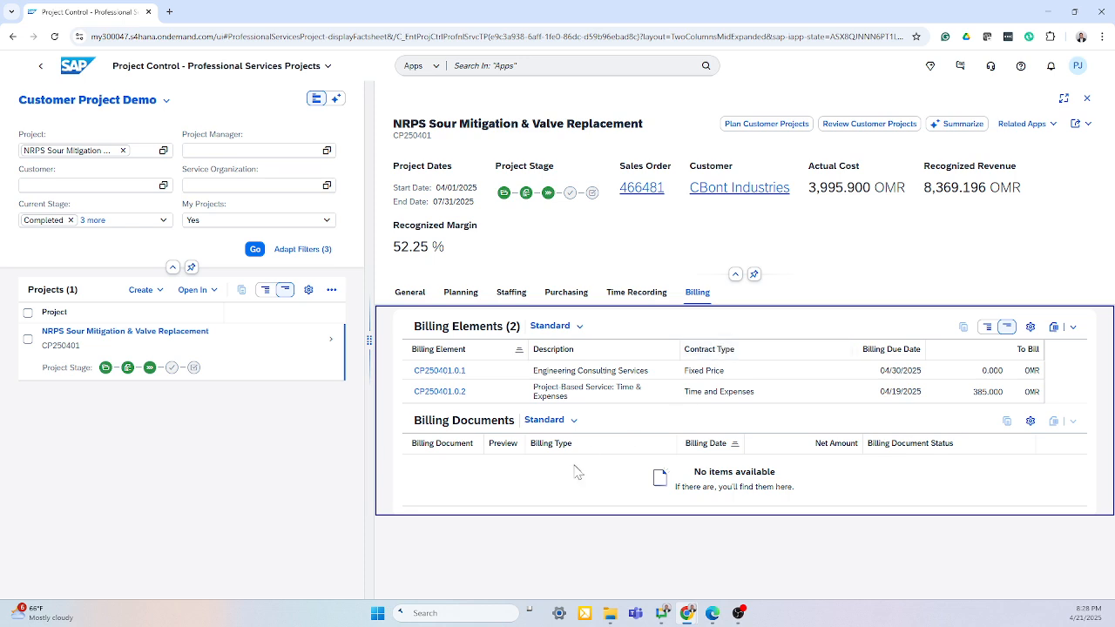
mouse_move(547, 463)
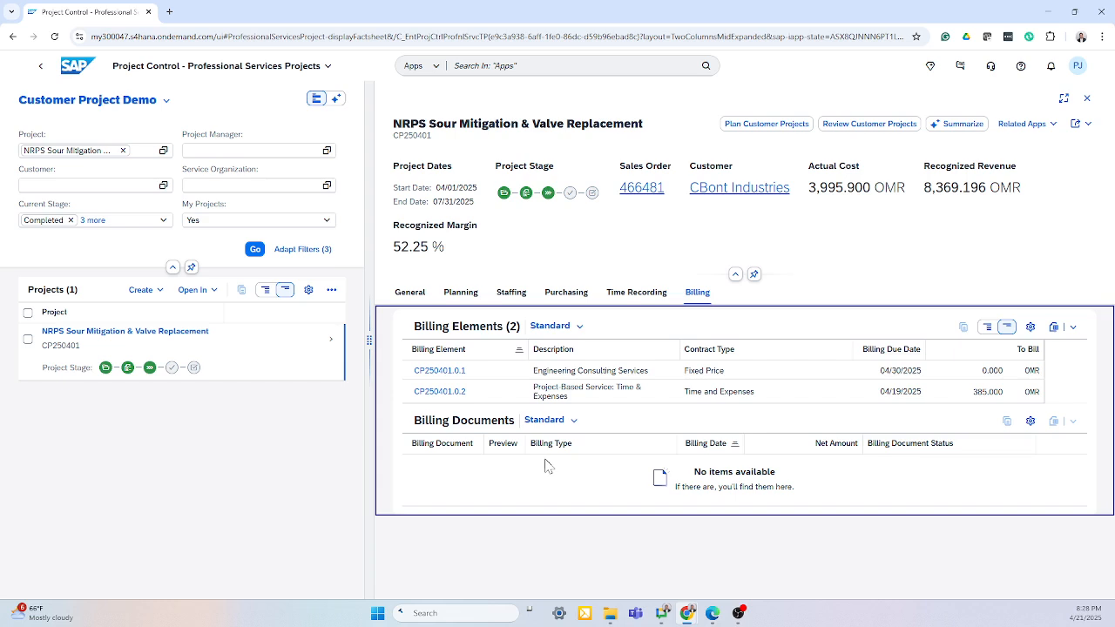
mouse_move(705, 189)
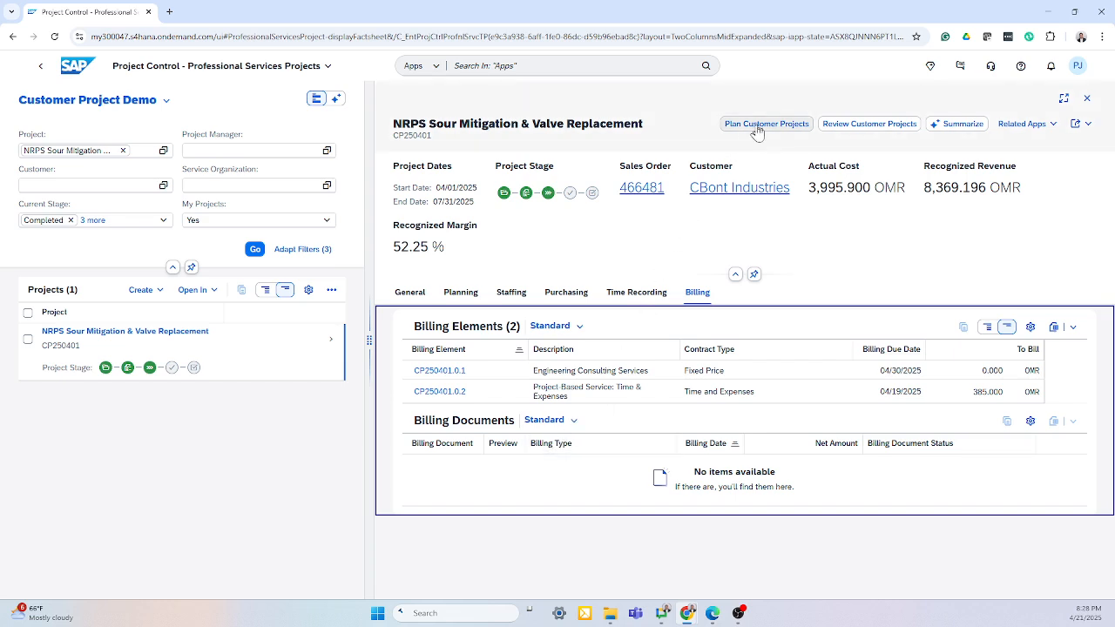
Open CP250401 in Plan Customer Projects and browse its Team staffing list
click(766, 123)
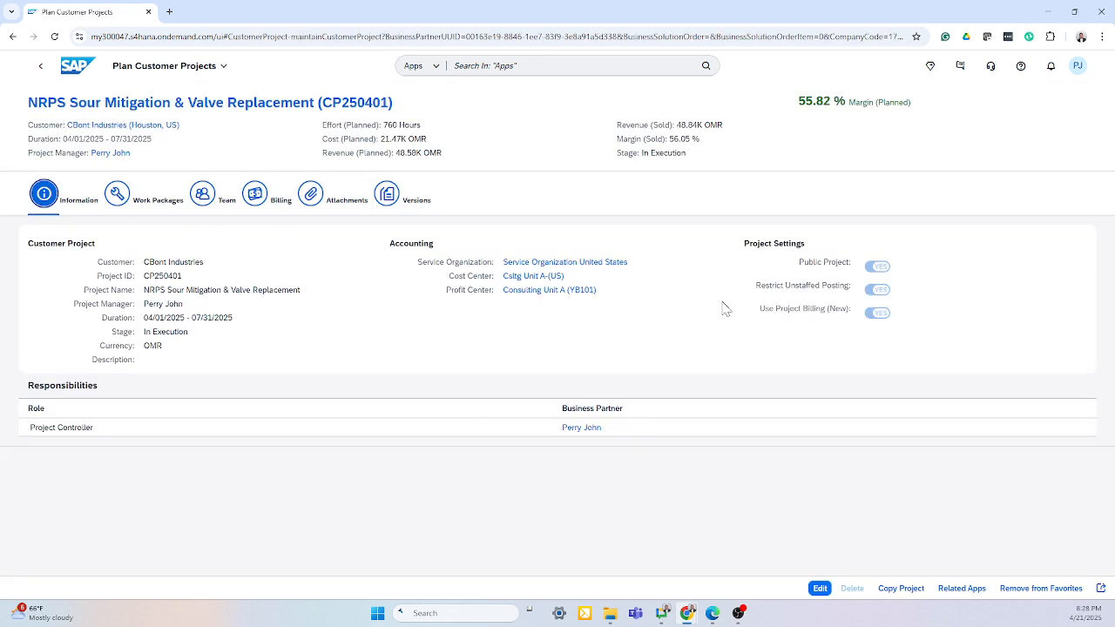
mouse_move(648, 342)
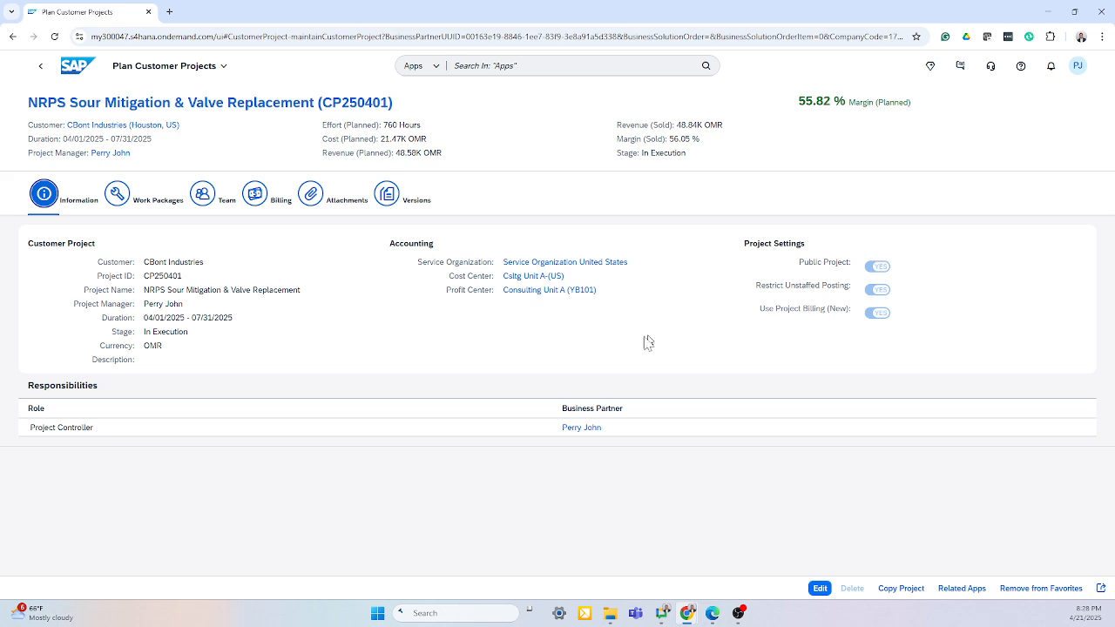
mouse_move(226, 199)
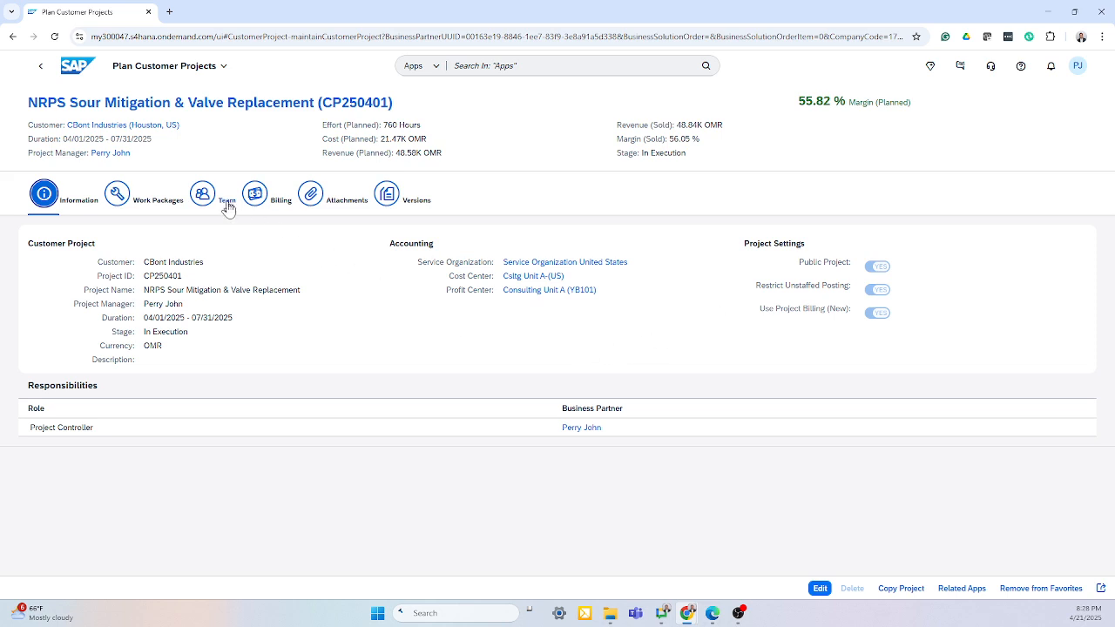
click(202, 193)
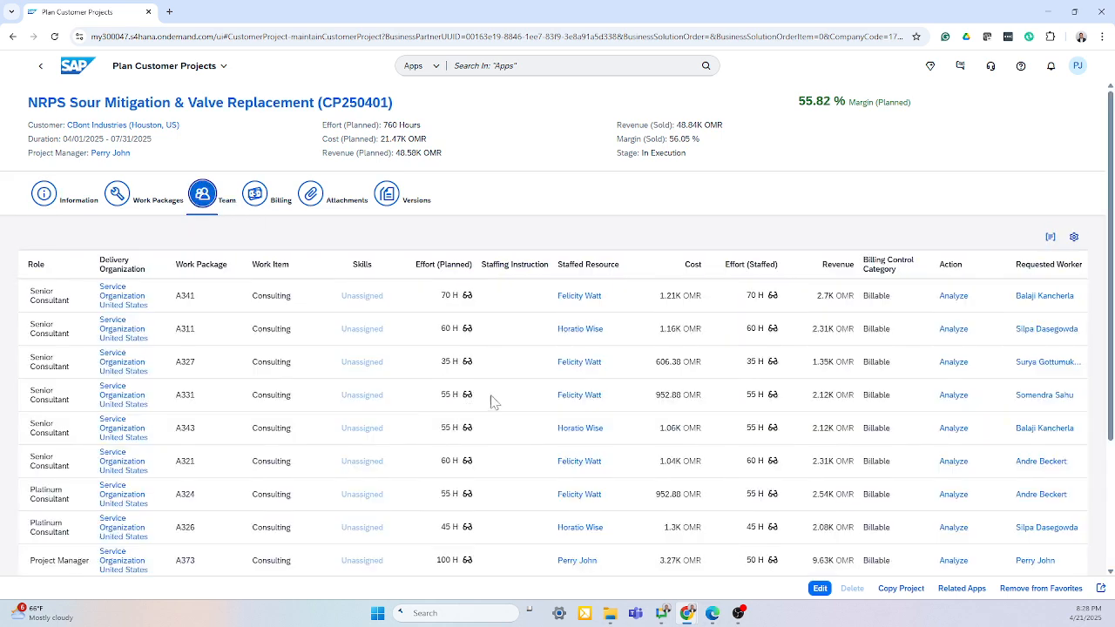
scroll(down, 3)
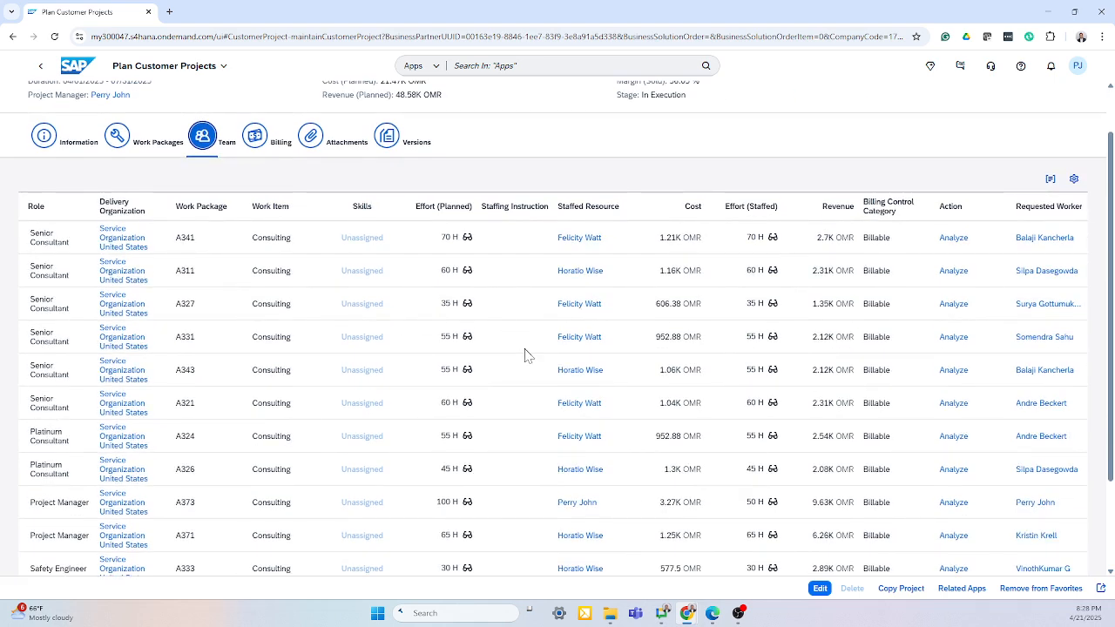
mouse_move(655, 364)
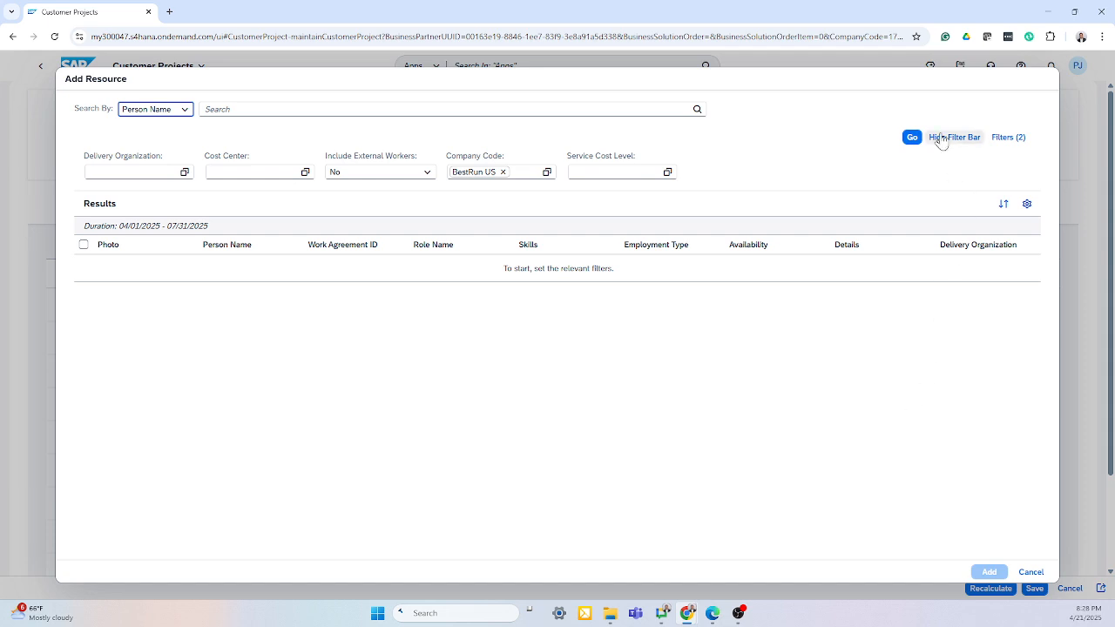
Run the resource search, inspect a role's monthly effort distribution, then cancel without saving
click(955, 136)
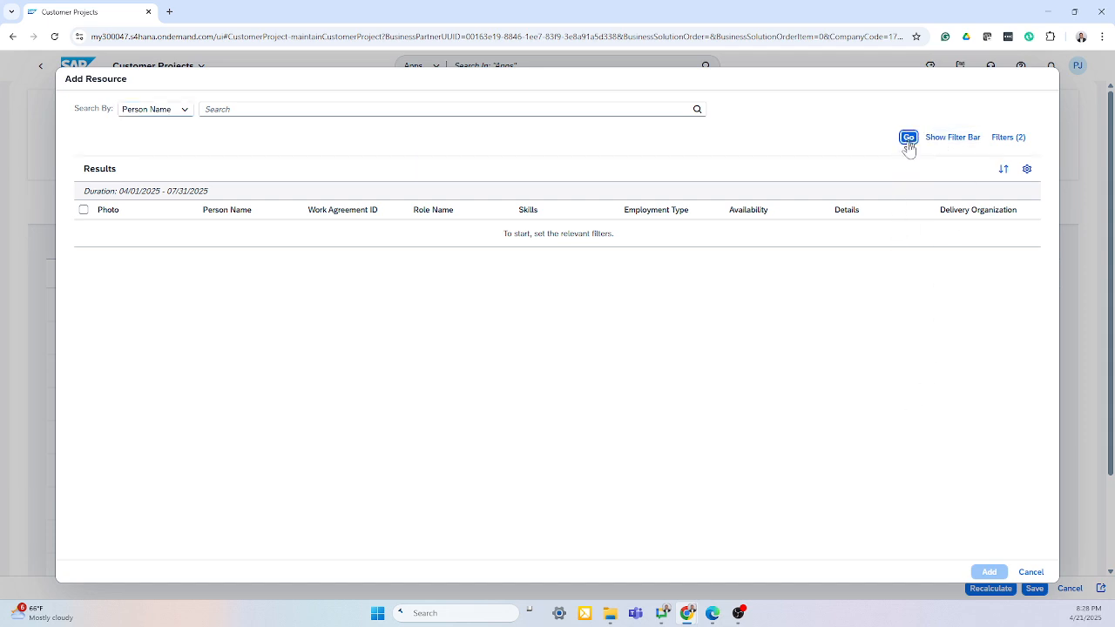
click(908, 136)
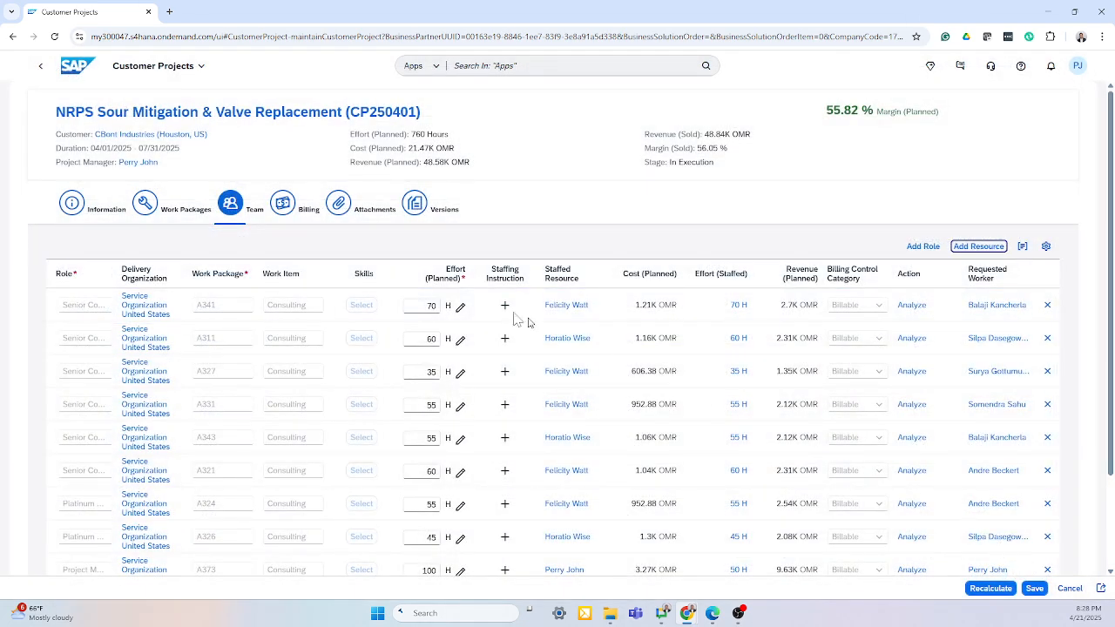
mouse_move(453, 315)
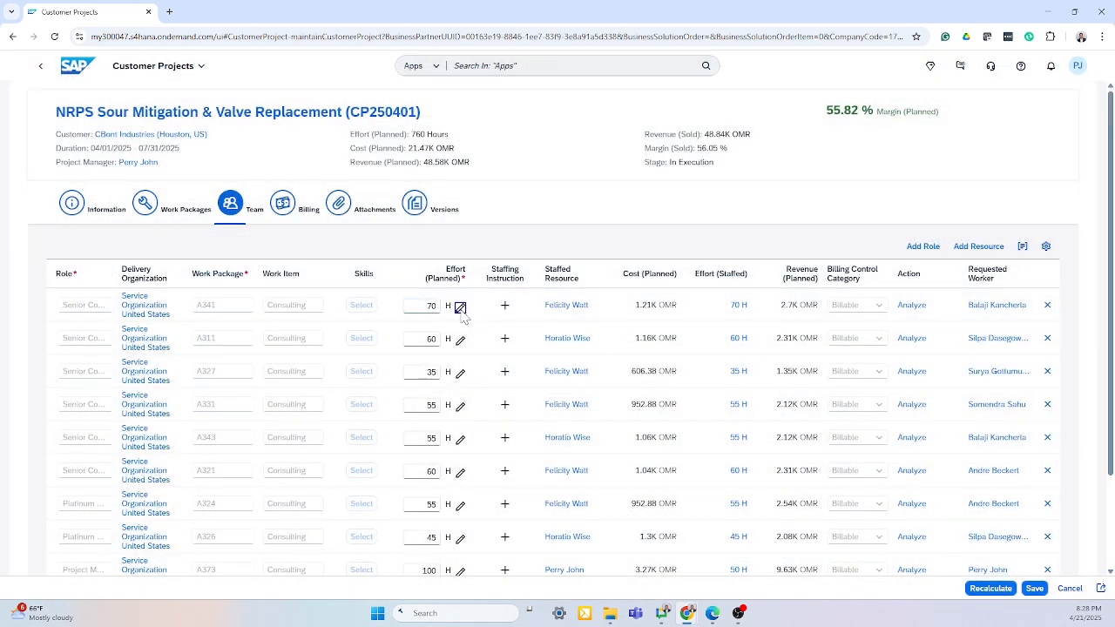
click(460, 306)
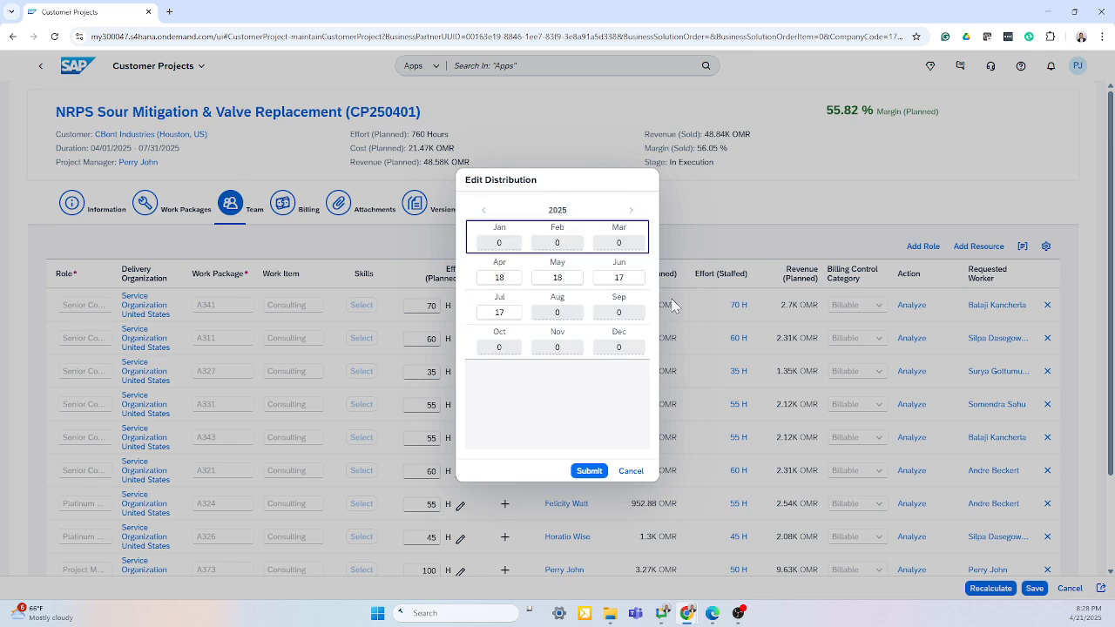
mouse_move(636, 463)
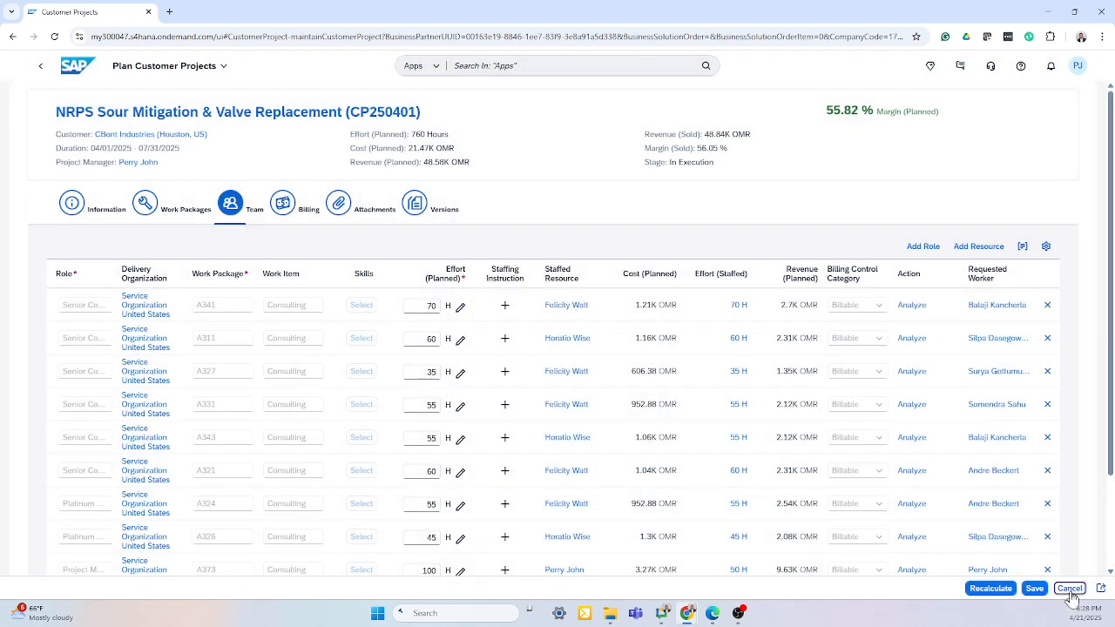
click(1069, 589)
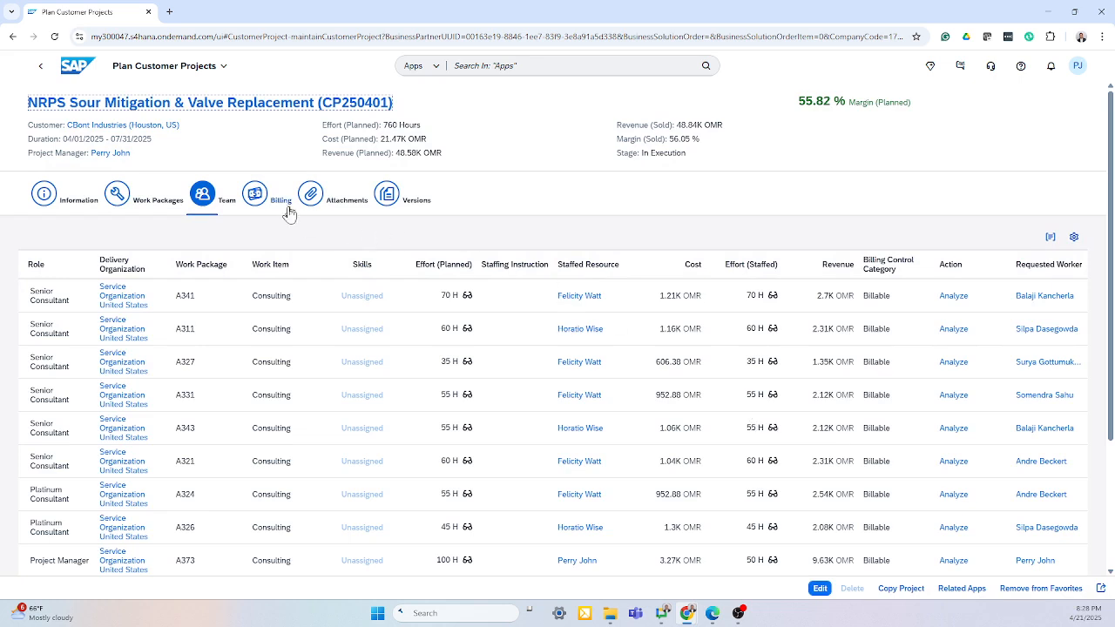
Review the Billing items, then show the Versions comparison against the baseline
click(281, 194)
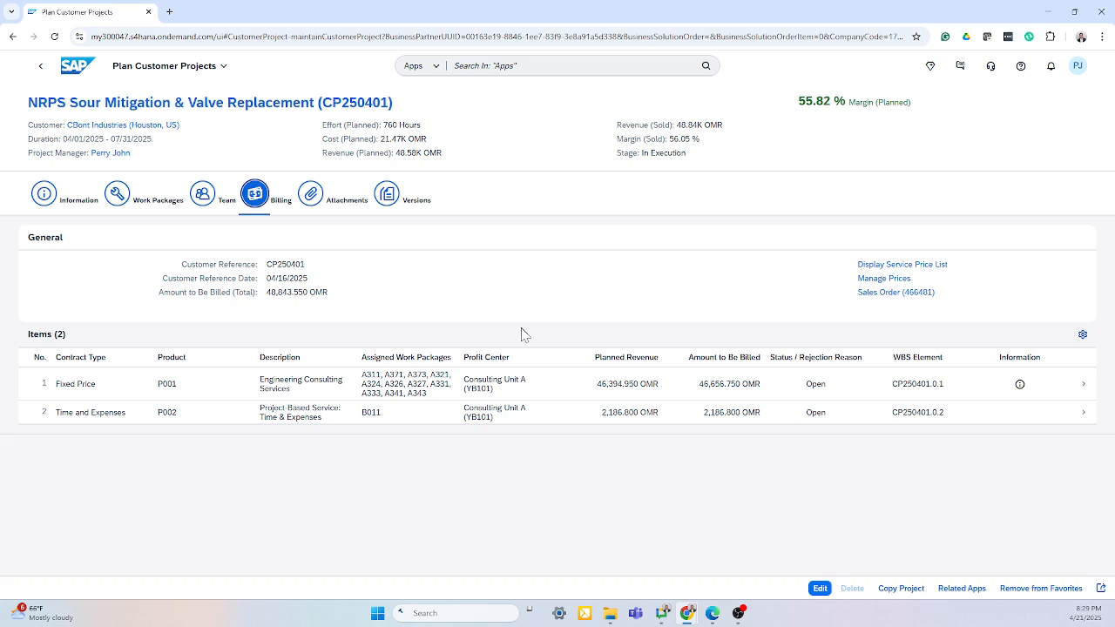
mouse_move(585, 444)
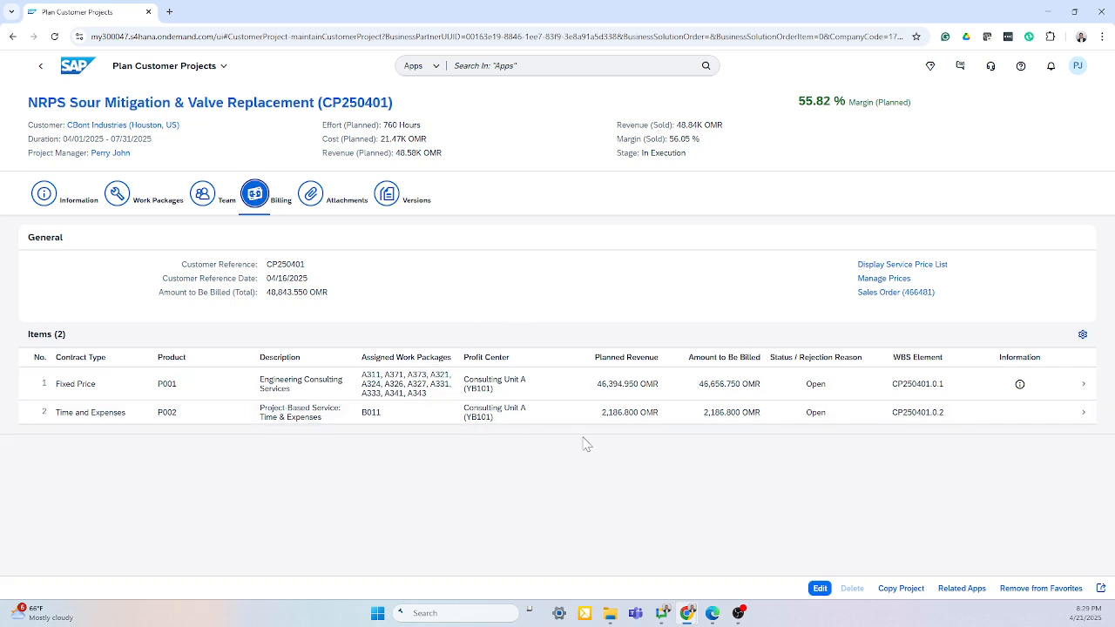
mouse_move(896, 293)
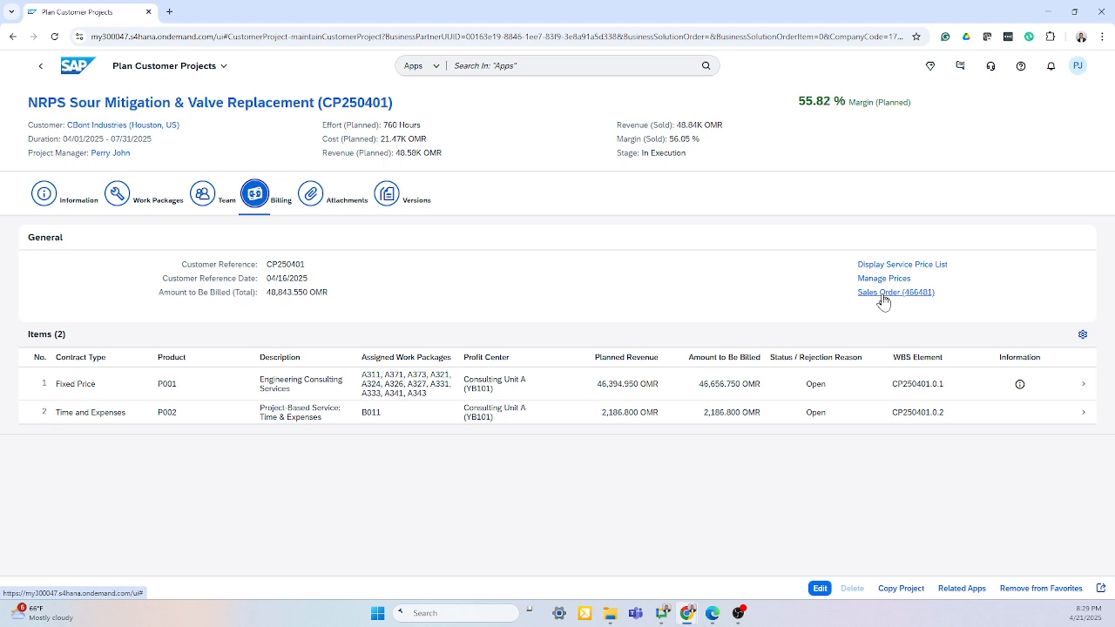
click(387, 193)
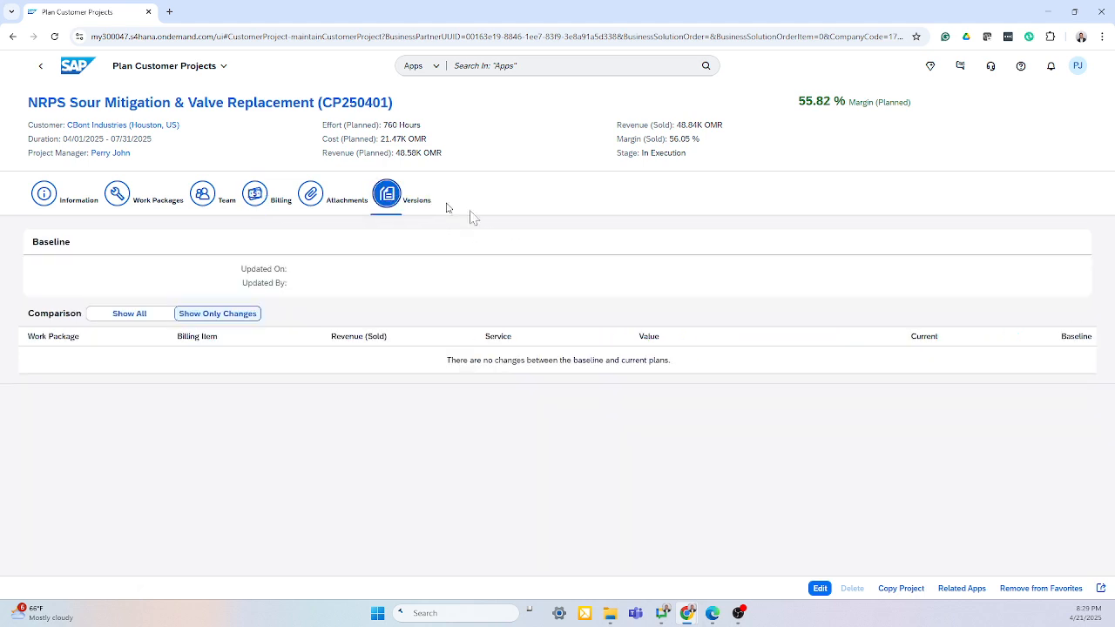
Show all baseline-versus-current effort, cost, revenue and margin values per work package
click(129, 313)
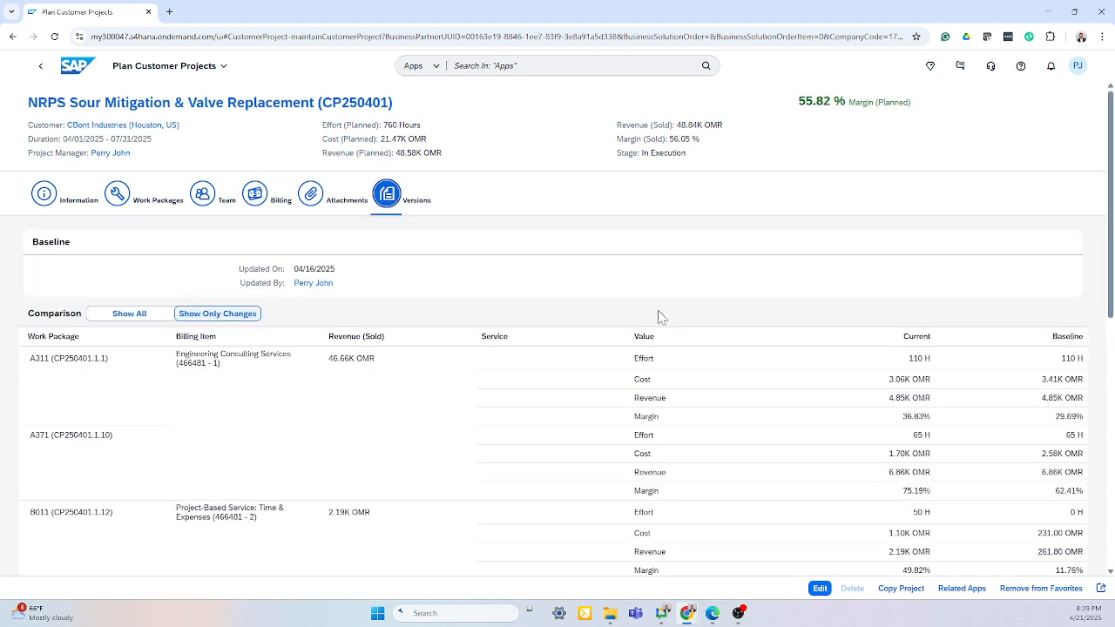
scroll(down, 3)
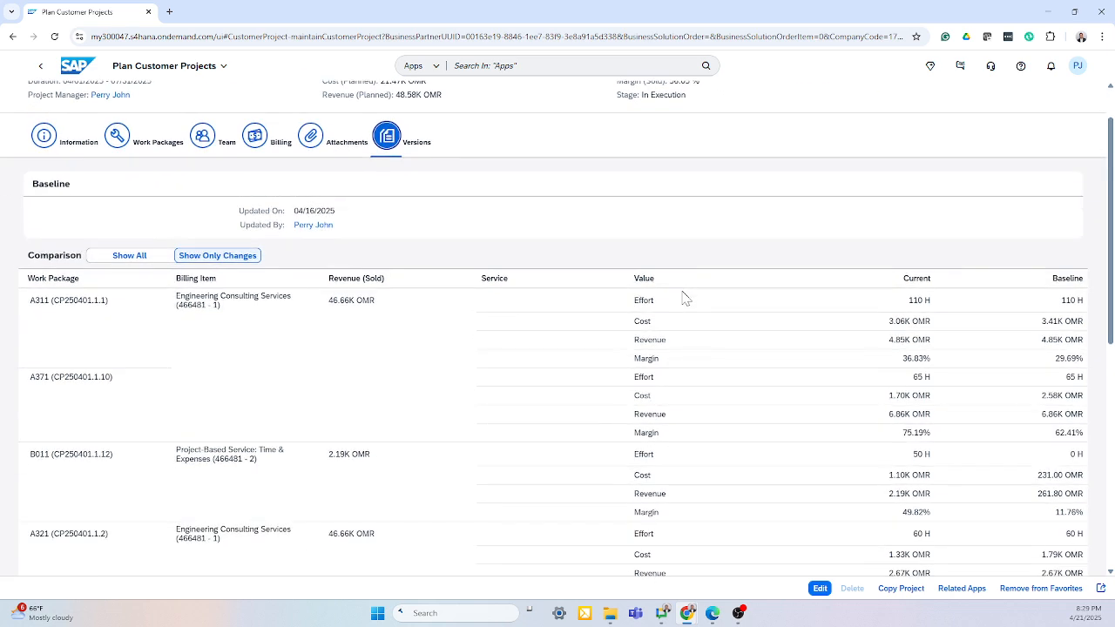
scroll(down, 3)
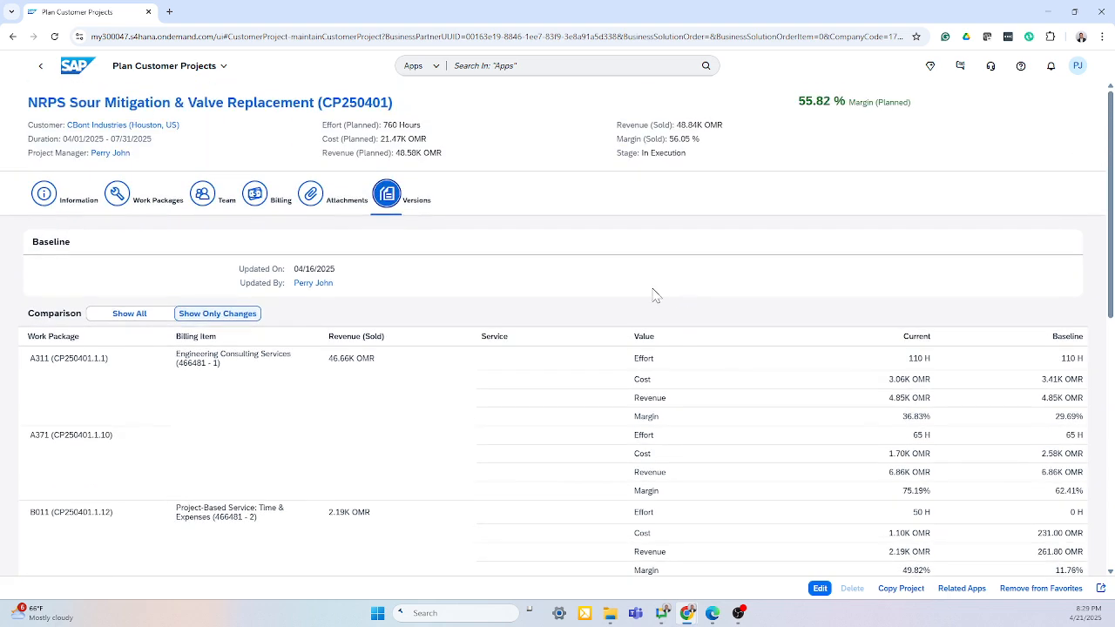
mouse_move(362, 234)
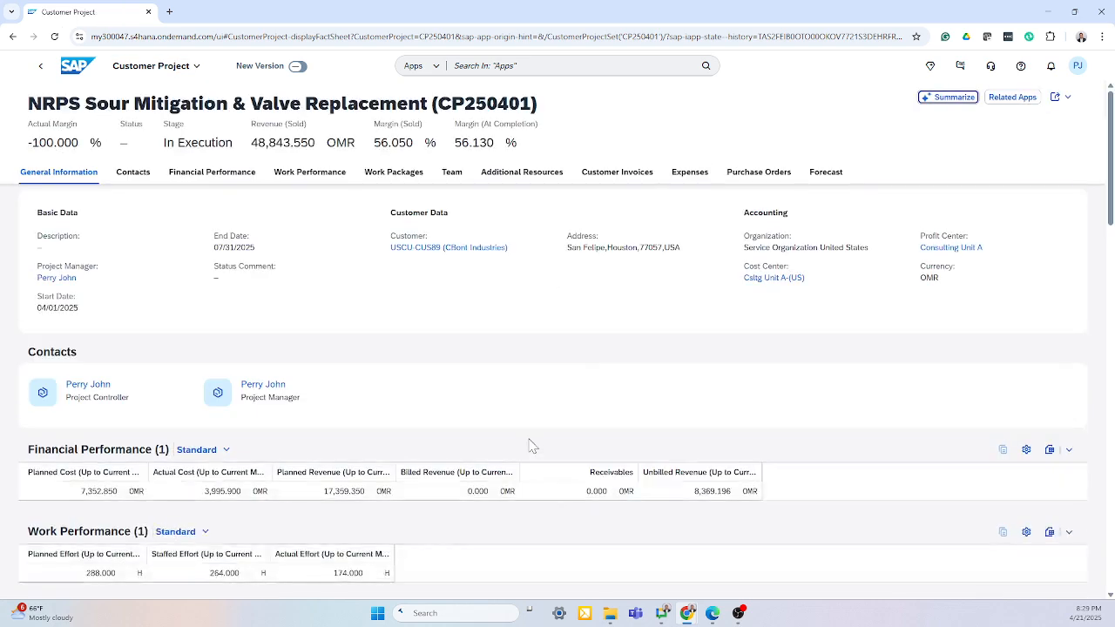
mouse_move(550, 352)
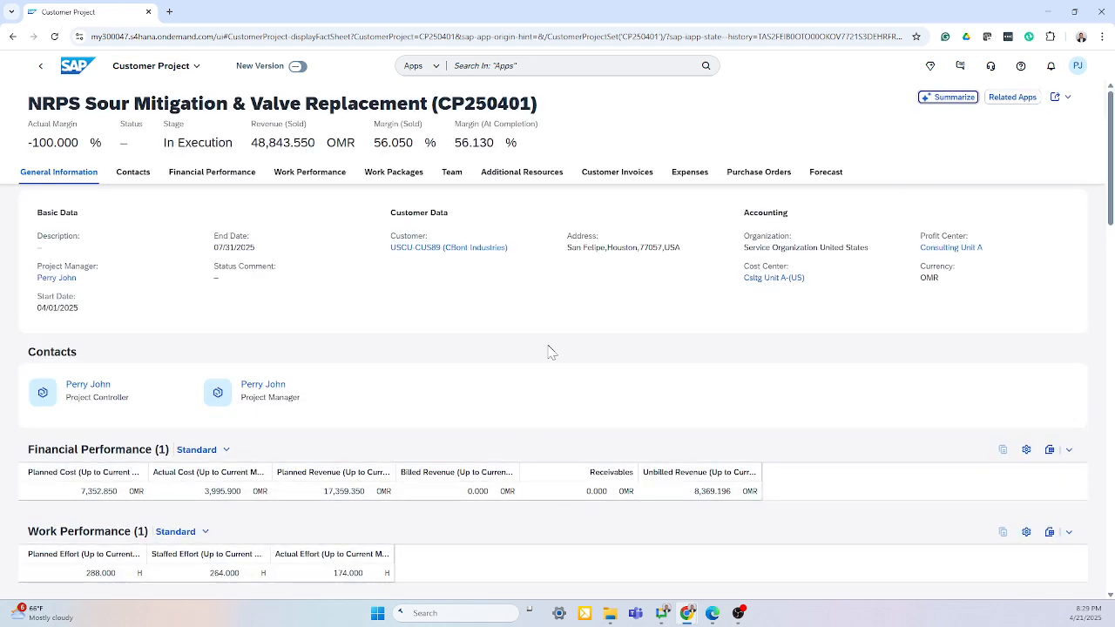
Scroll through financials and work packages, jump to the Team section and on to expenses
scroll(down, 3)
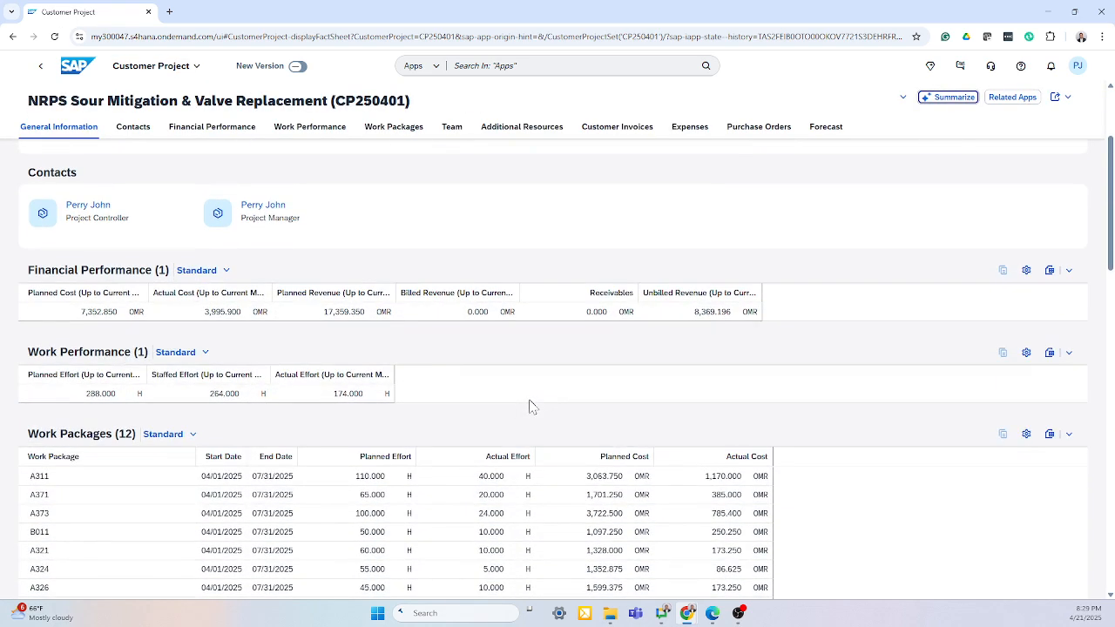
scroll(down, 3)
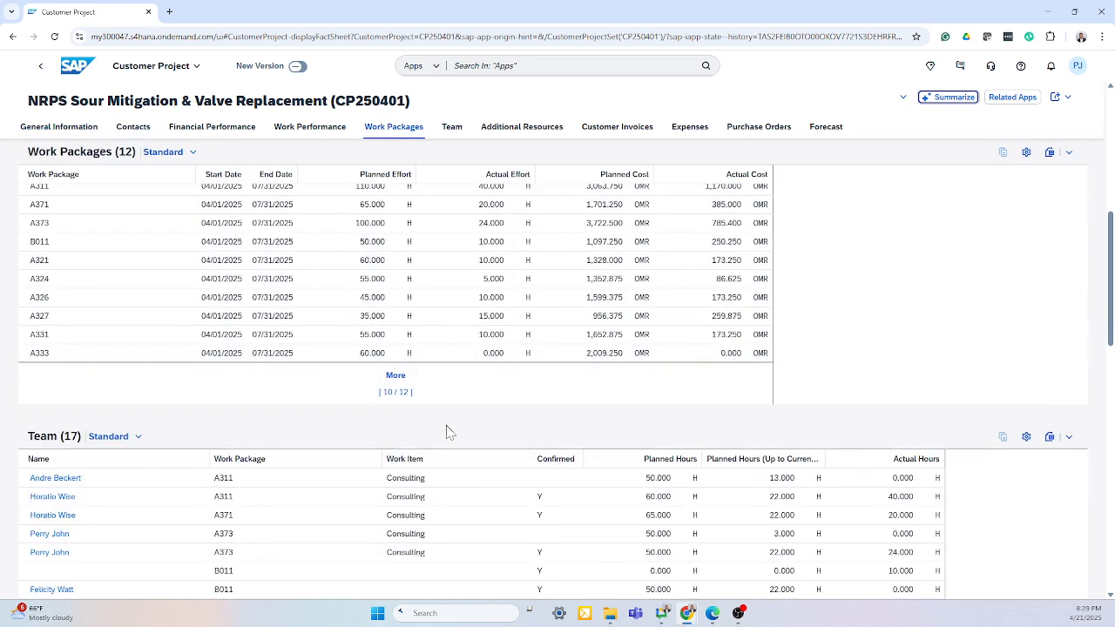
click(451, 125)
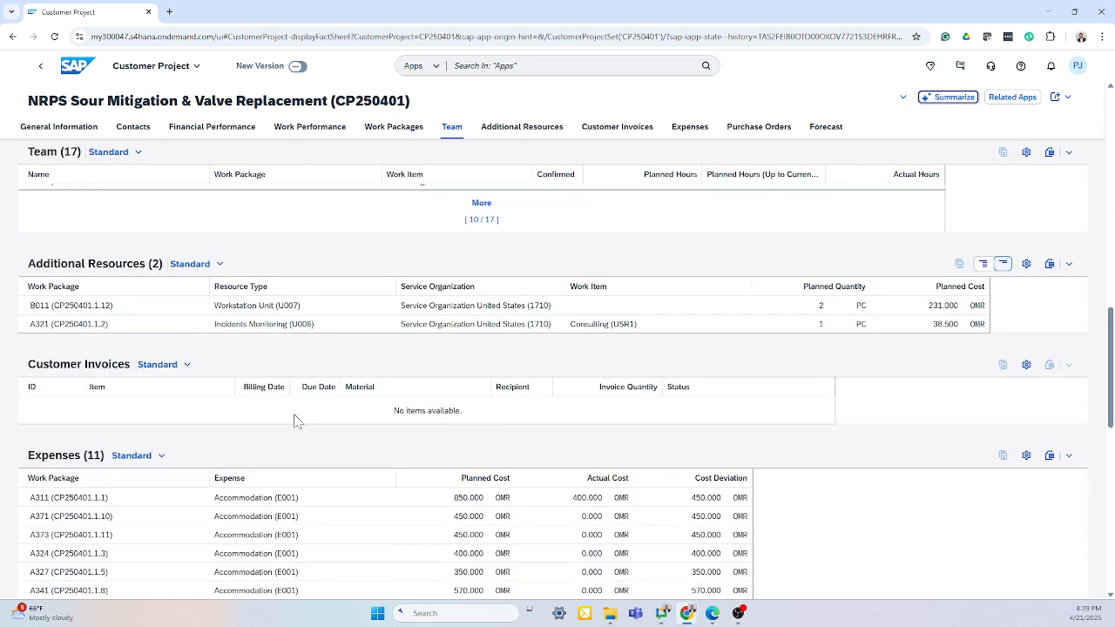
scroll(down, 3)
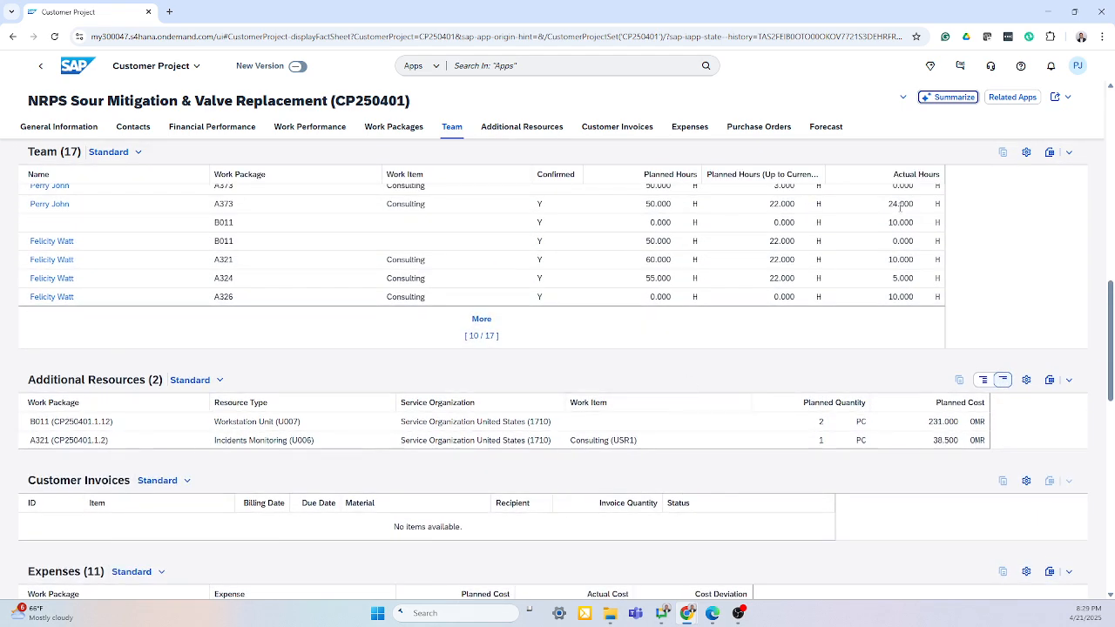
Generate the AI project summary with all sections selected and read through it
click(947, 98)
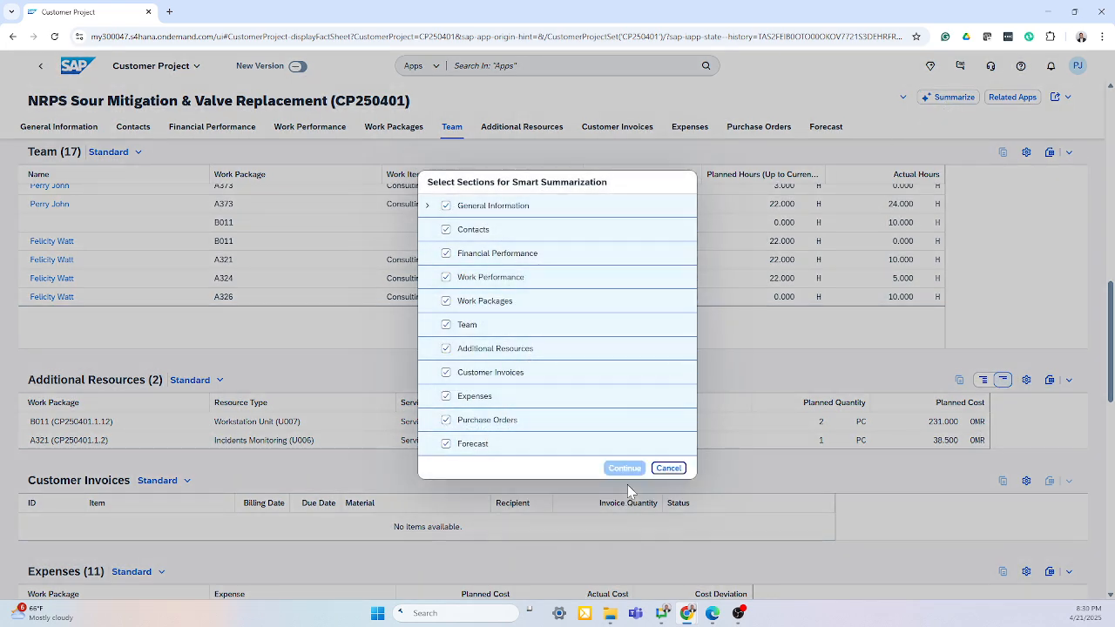
click(624, 467)
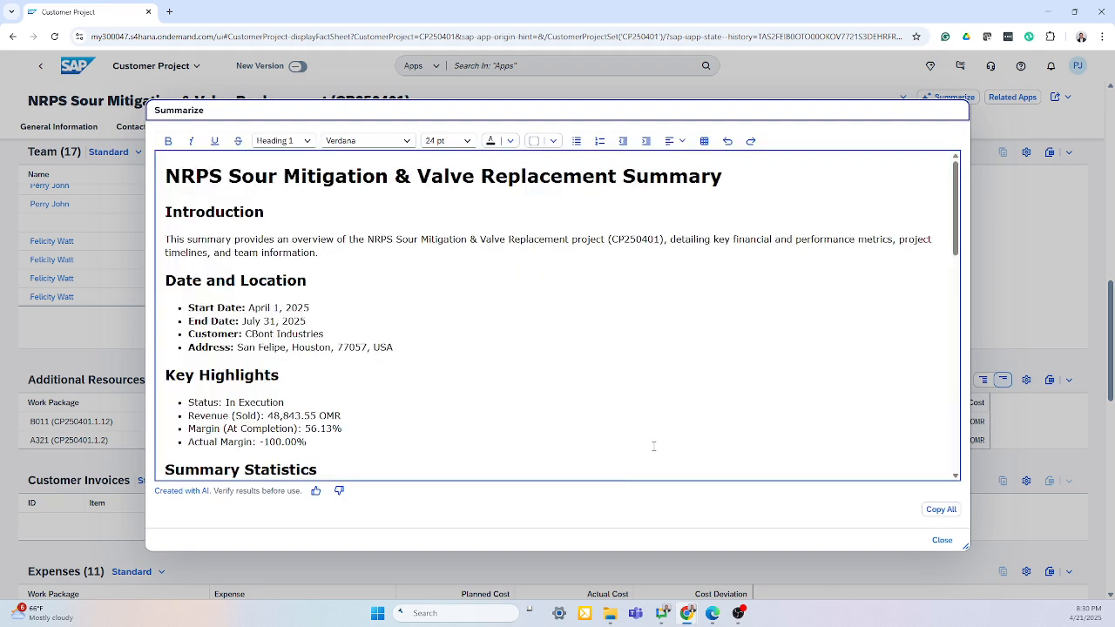
scroll(down, 3)
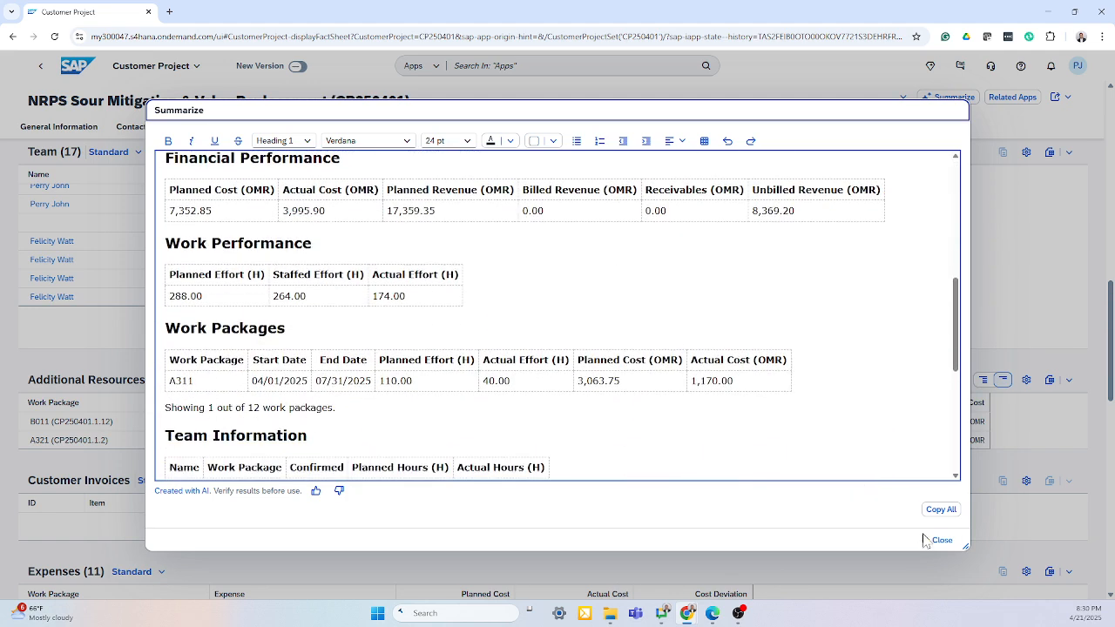
Close the summary and show the Employee HR & Travel space on the launchpad
click(941, 540)
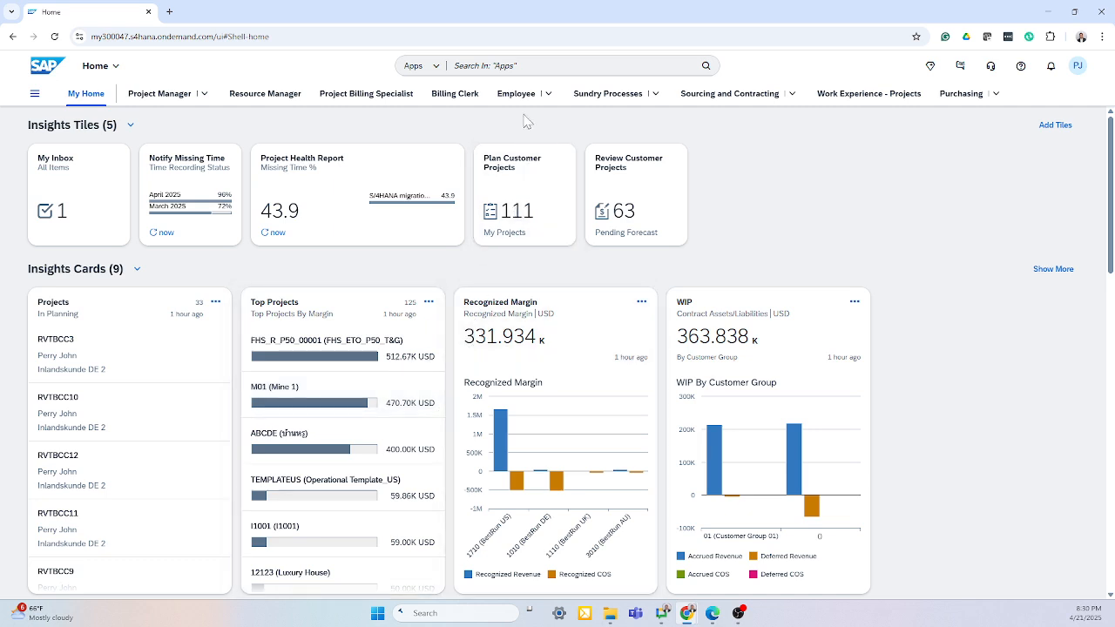
click(516, 94)
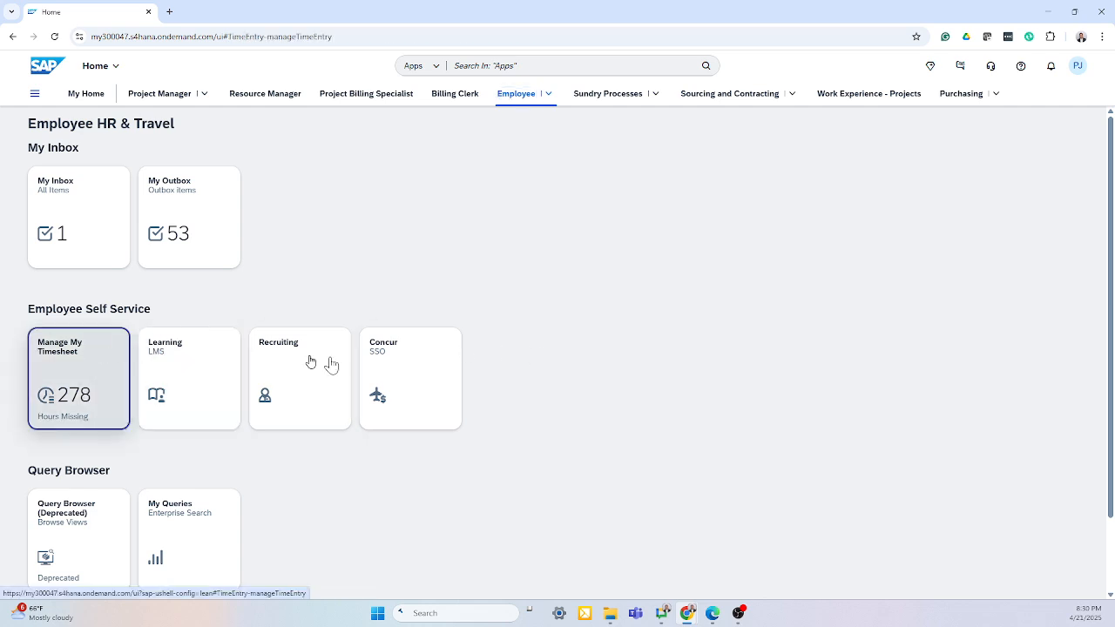
Open Manage My Timesheet for Apr 21–27, 2025, then return to the launchpad home
click(79, 378)
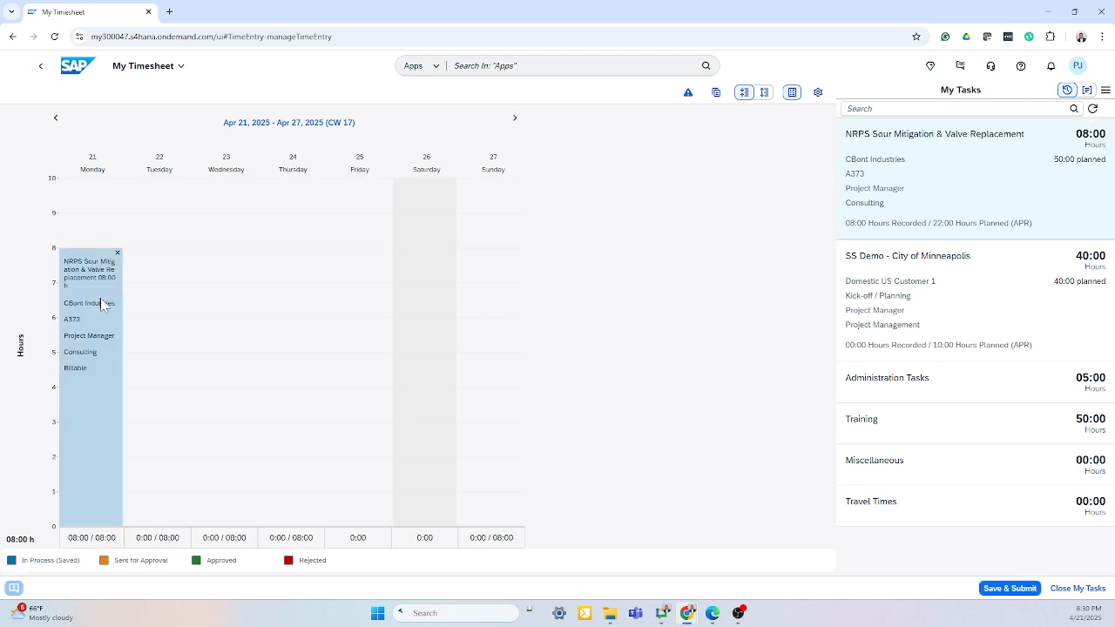
mouse_move(766, 453)
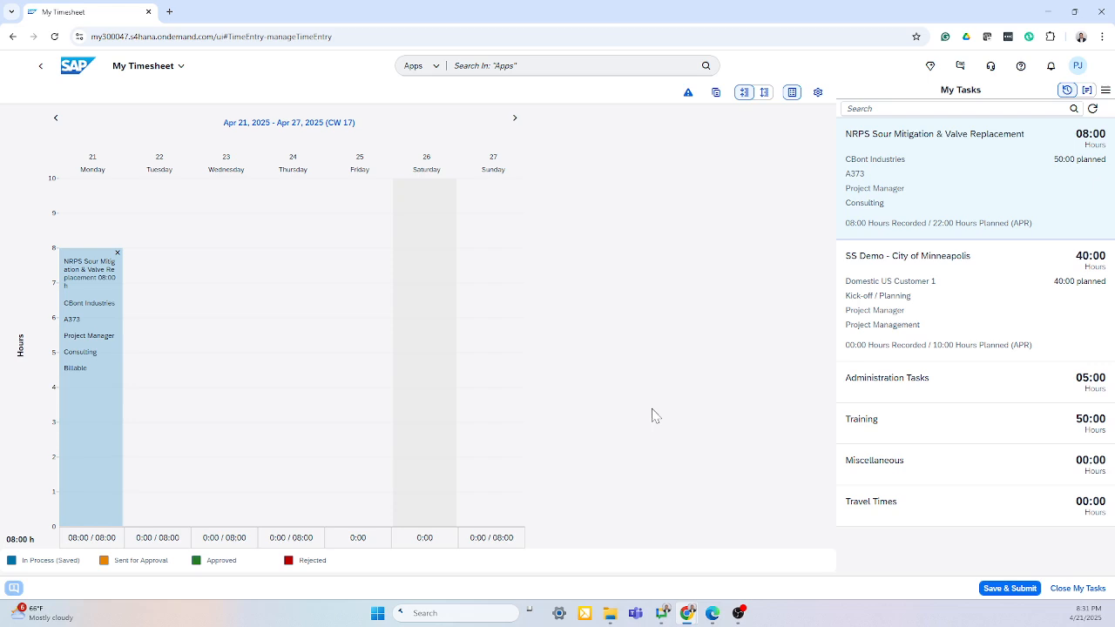
click(77, 67)
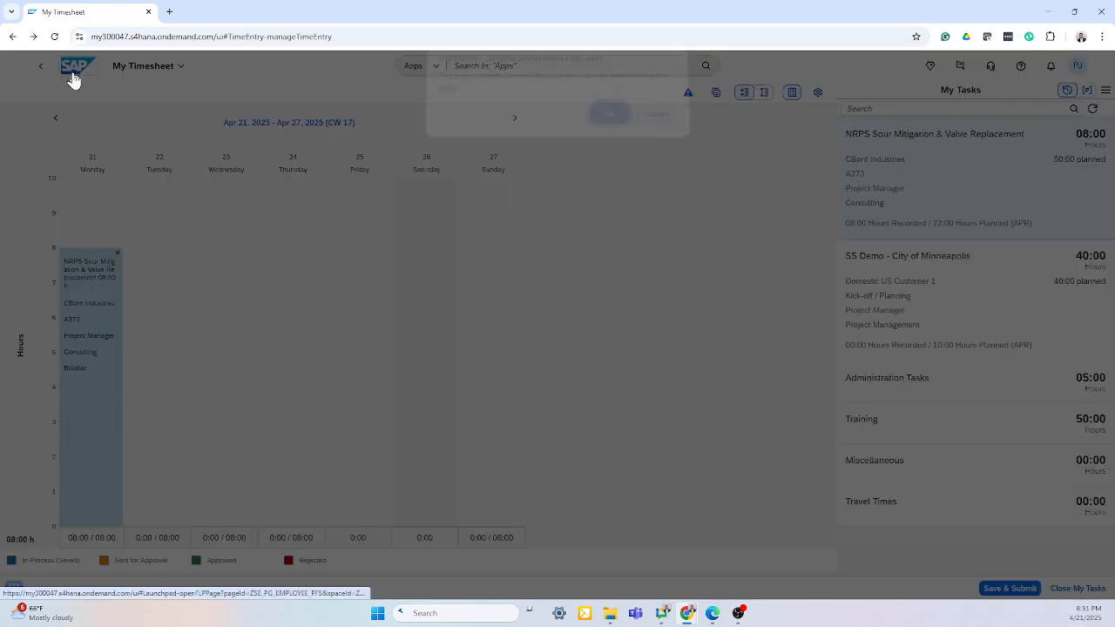
Leave the timesheet and return to the Fiori launchpad's Employee HR & Travel space
click(76, 66)
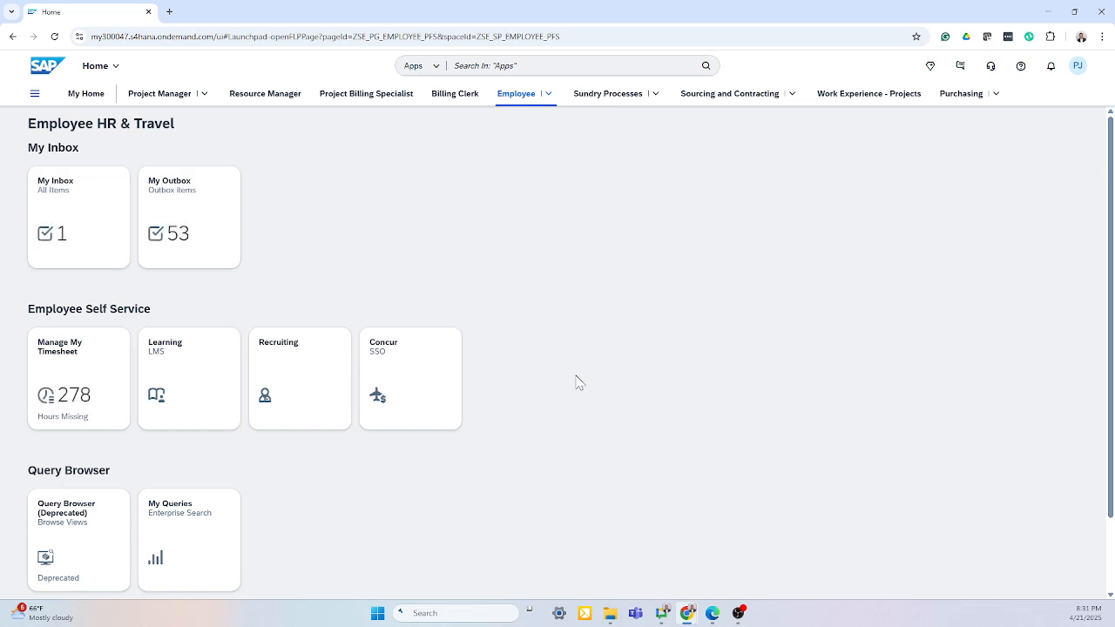
mouse_move(954, 294)
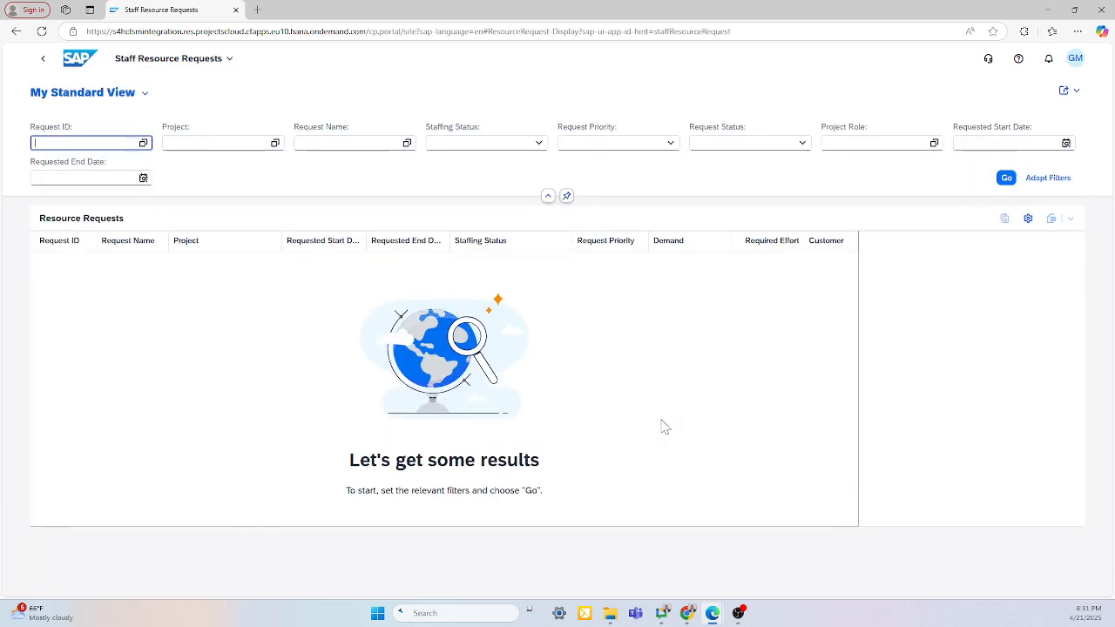
Load the full list of 535 staff resource requests with Go
click(1007, 178)
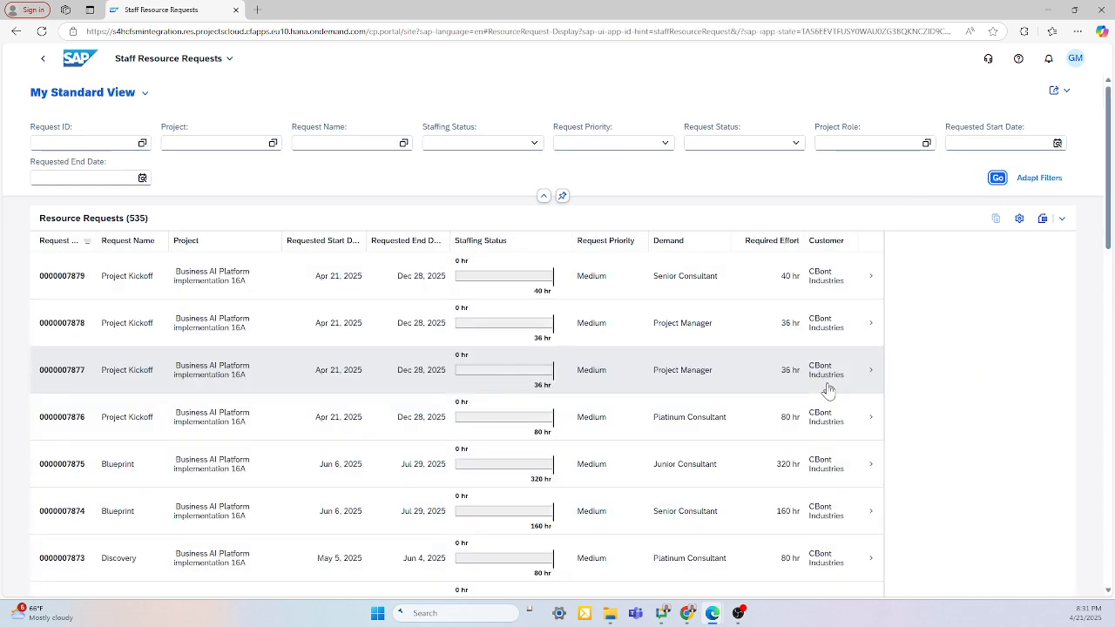
mouse_move(996, 177)
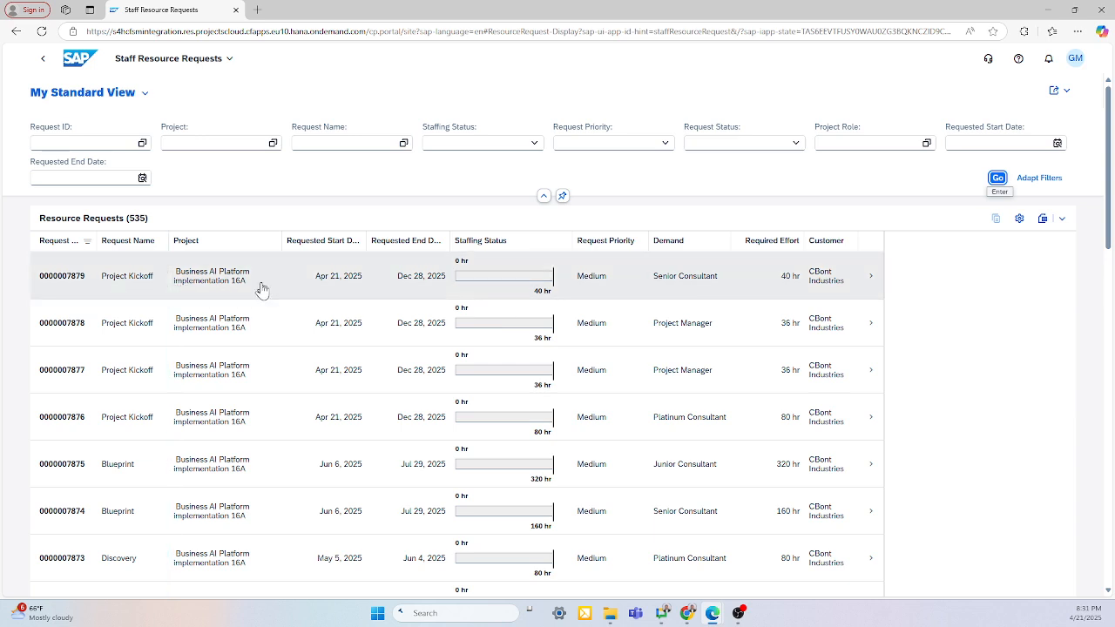
mouse_move(704, 283)
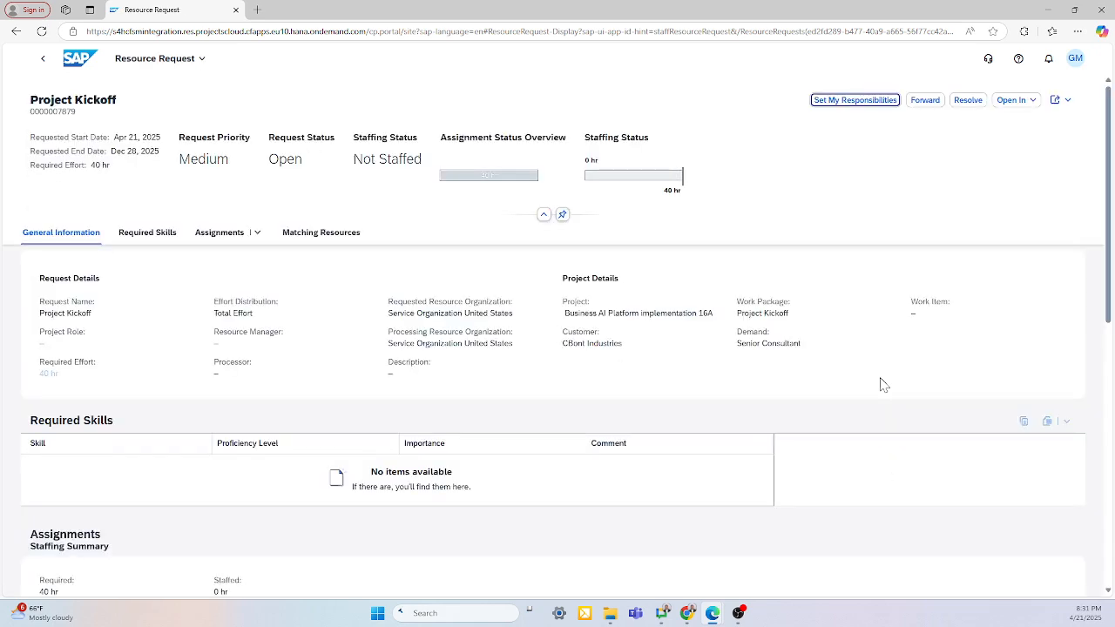
mouse_move(427, 364)
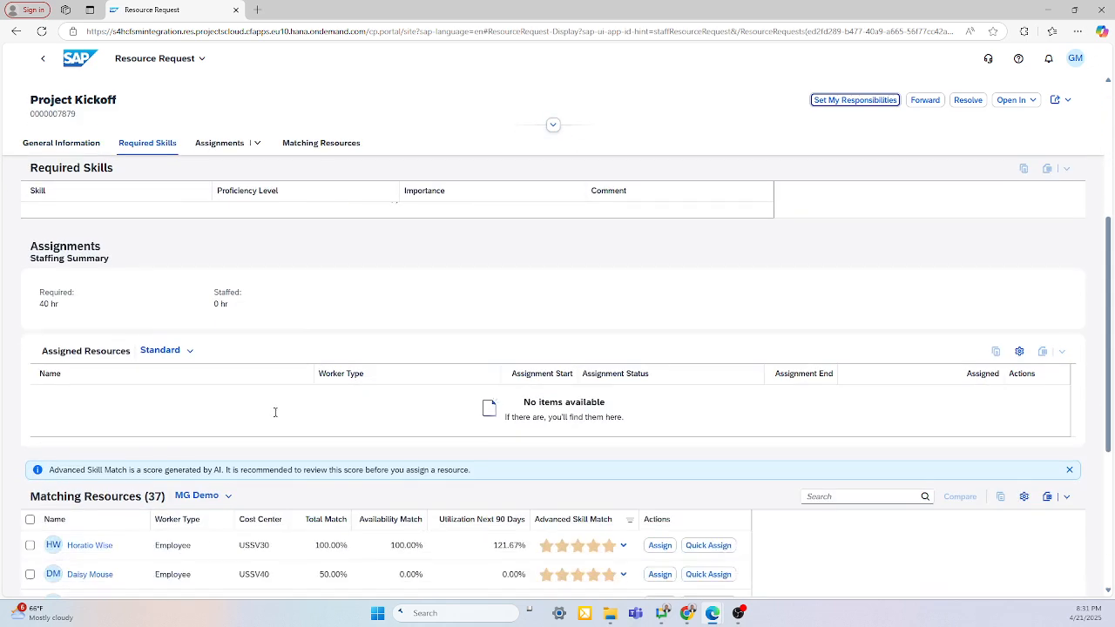
mouse_move(183, 399)
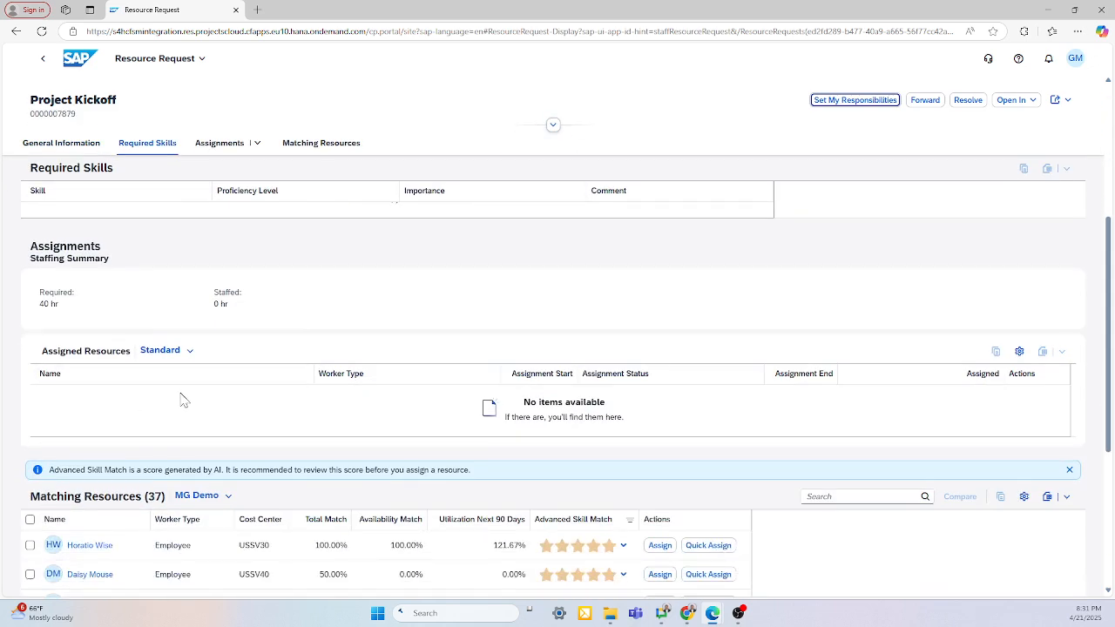
Scroll the Project Kickoff request down to its Matching Resources table of 37 candidates
scroll(down, 3)
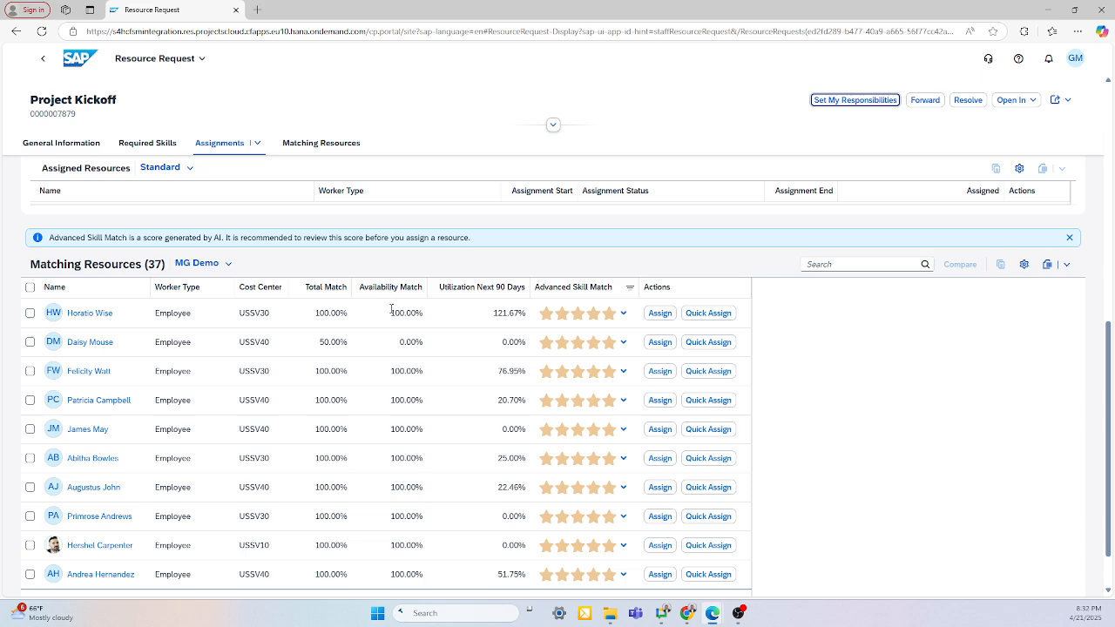
mouse_move(659, 314)
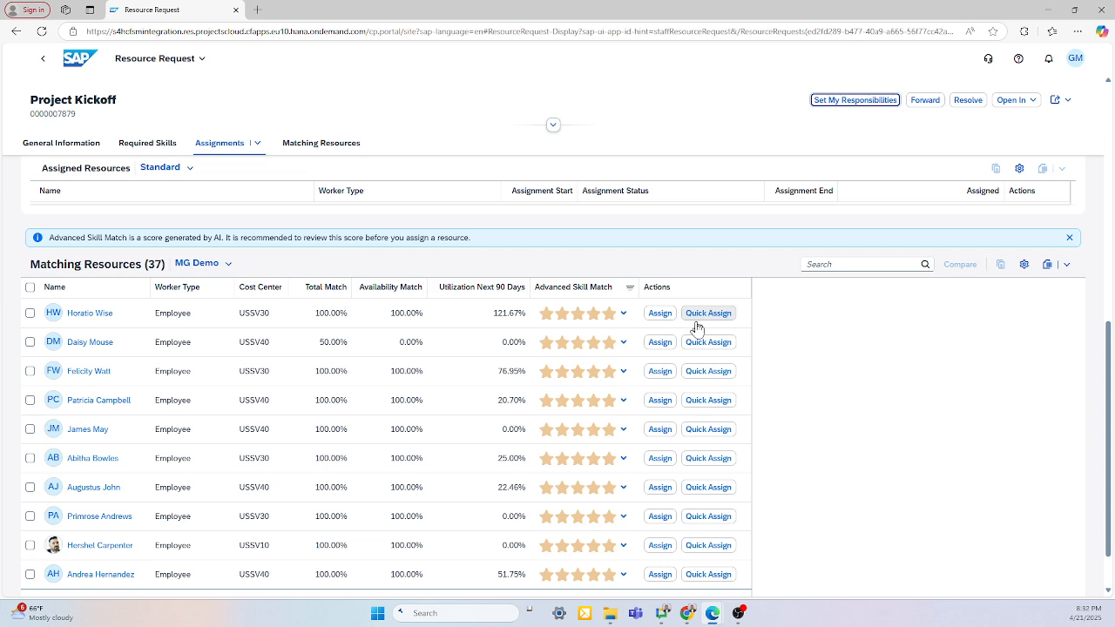
mouse_move(213, 286)
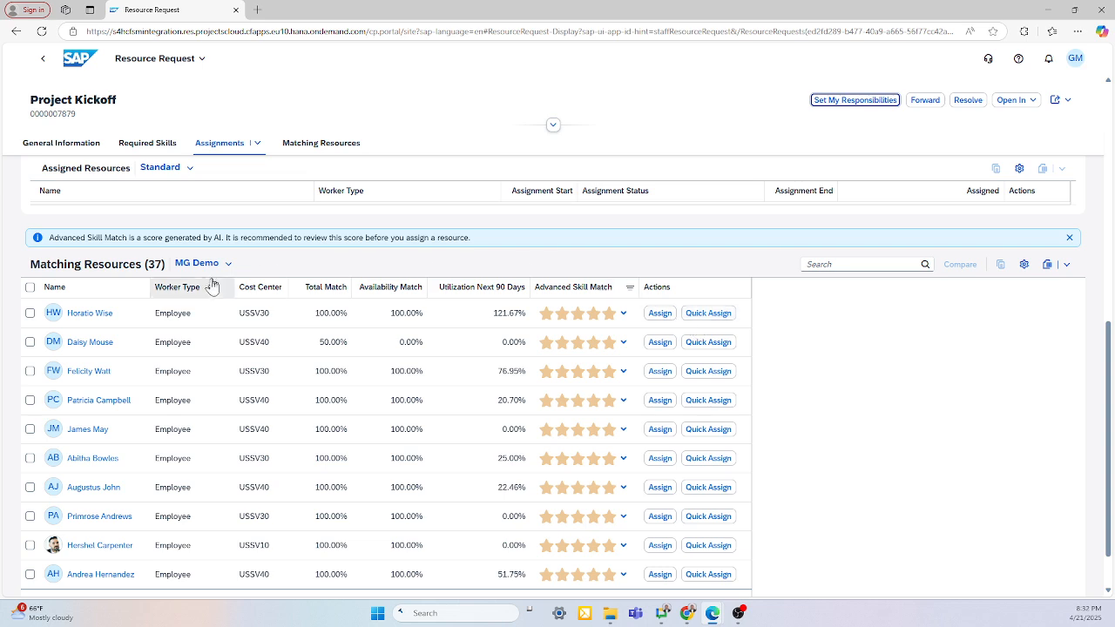
Compare the top three matching resources side by side, then reach Manage Resource Utilization's view selector
click(30, 341)
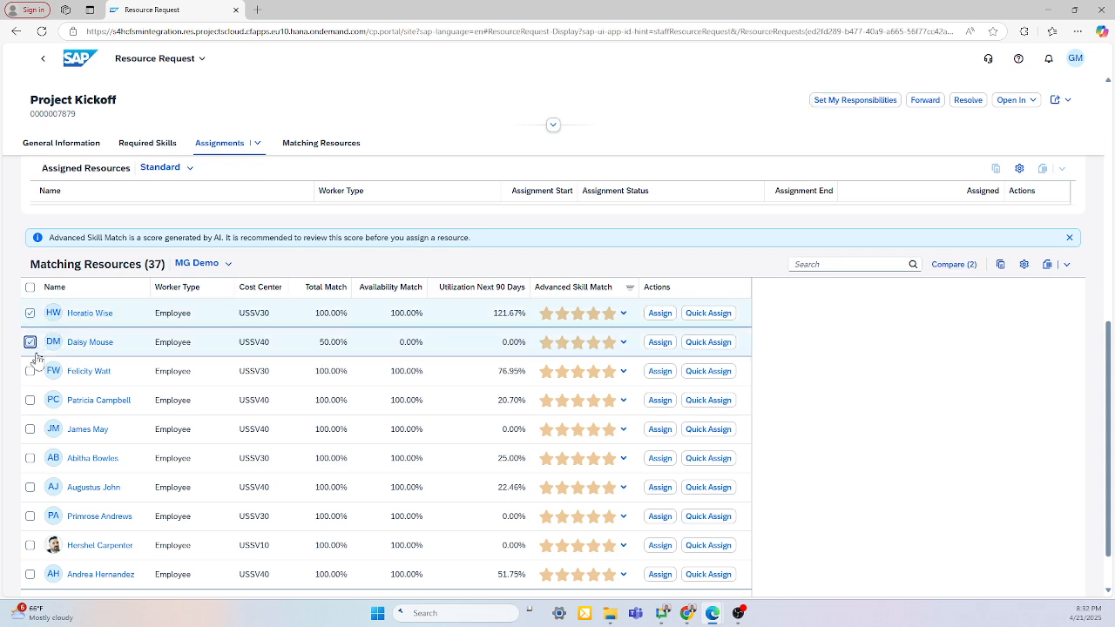
click(29, 369)
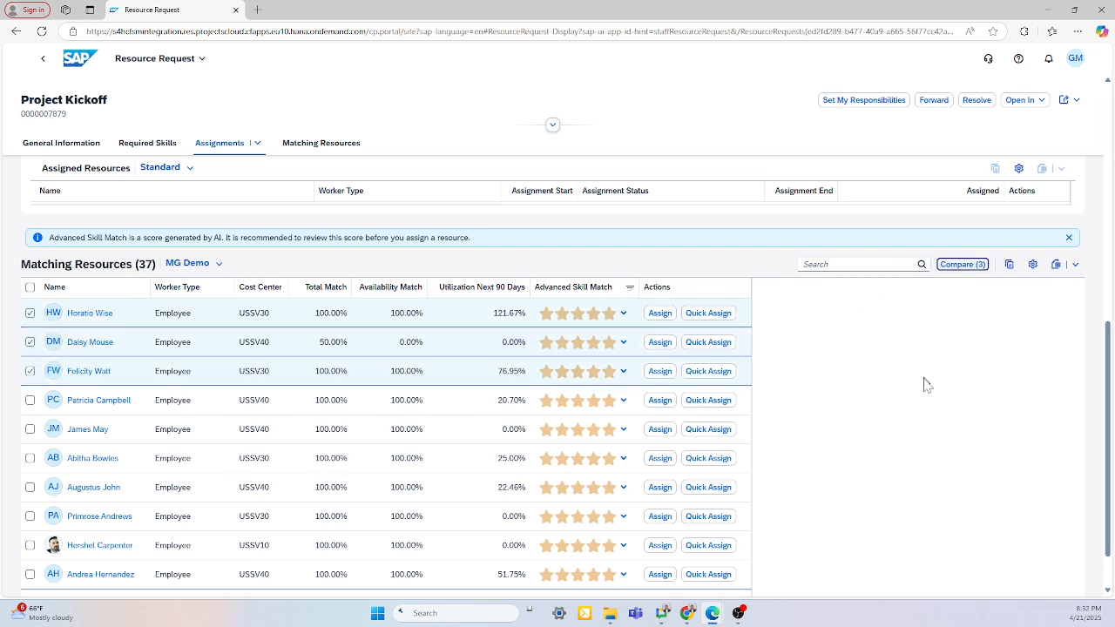
click(961, 265)
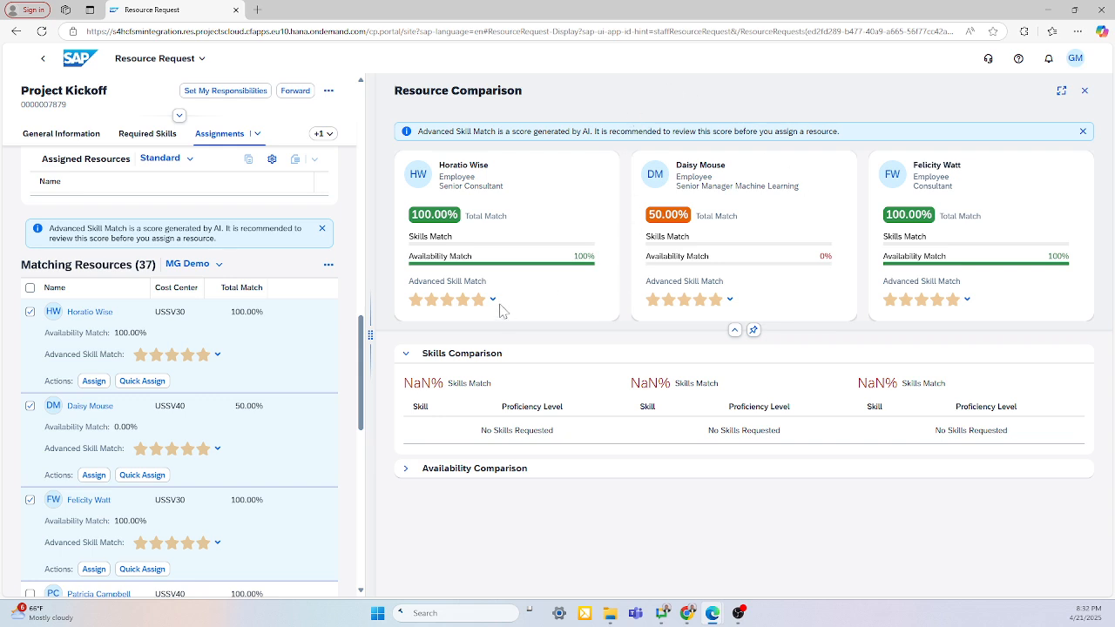
click(491, 299)
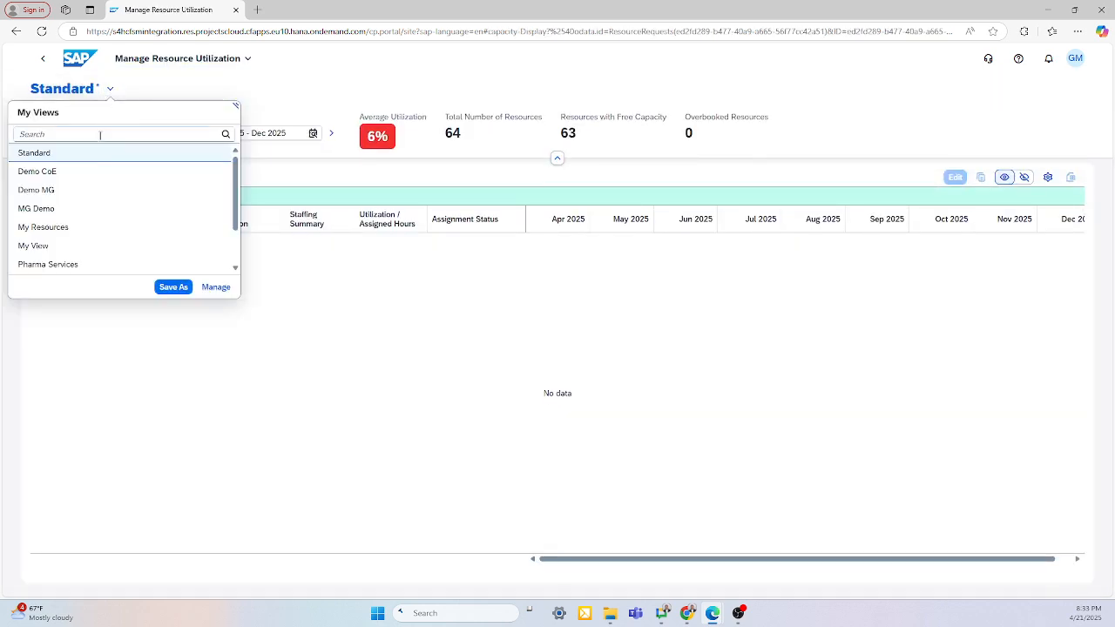
Switch Manage Resource Utilization to the saved My View layout for all 64 resources
click(33, 244)
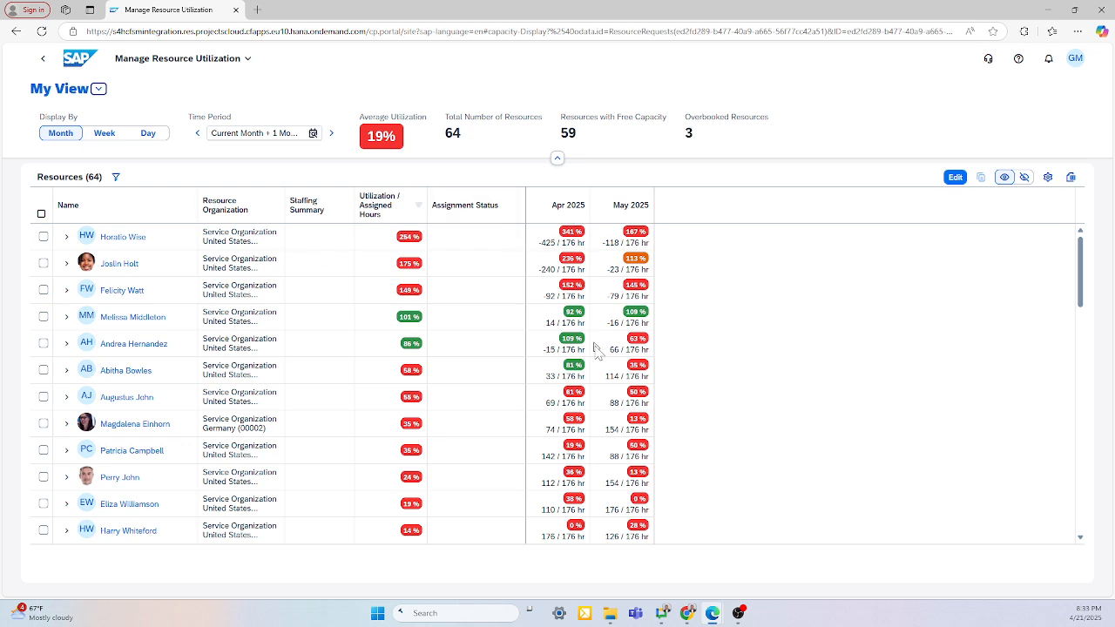
mouse_move(140, 205)
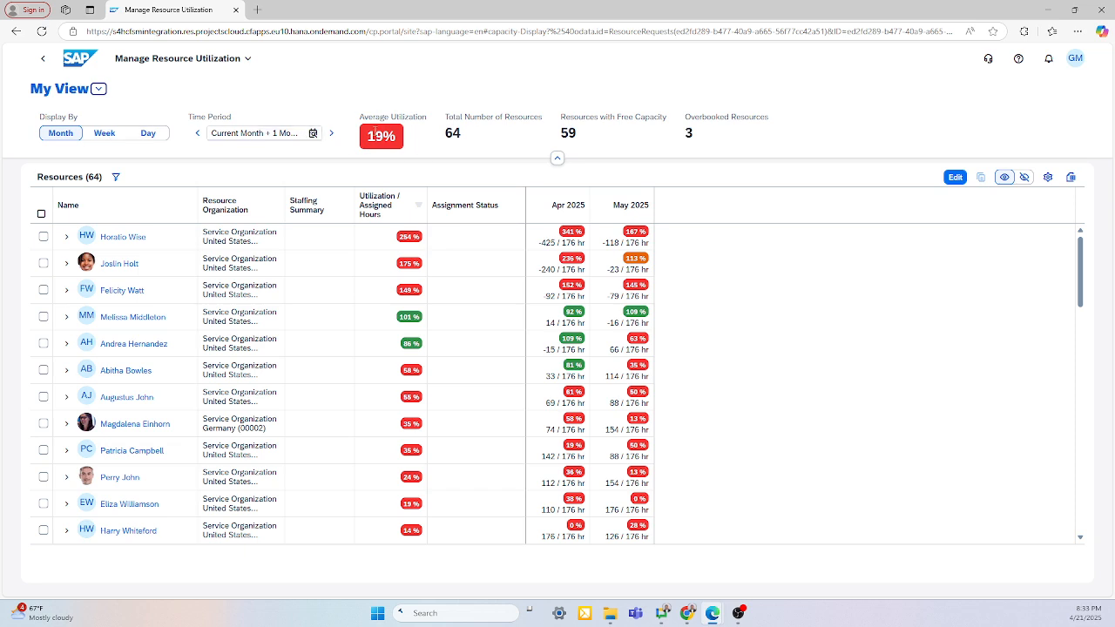
mouse_move(521, 138)
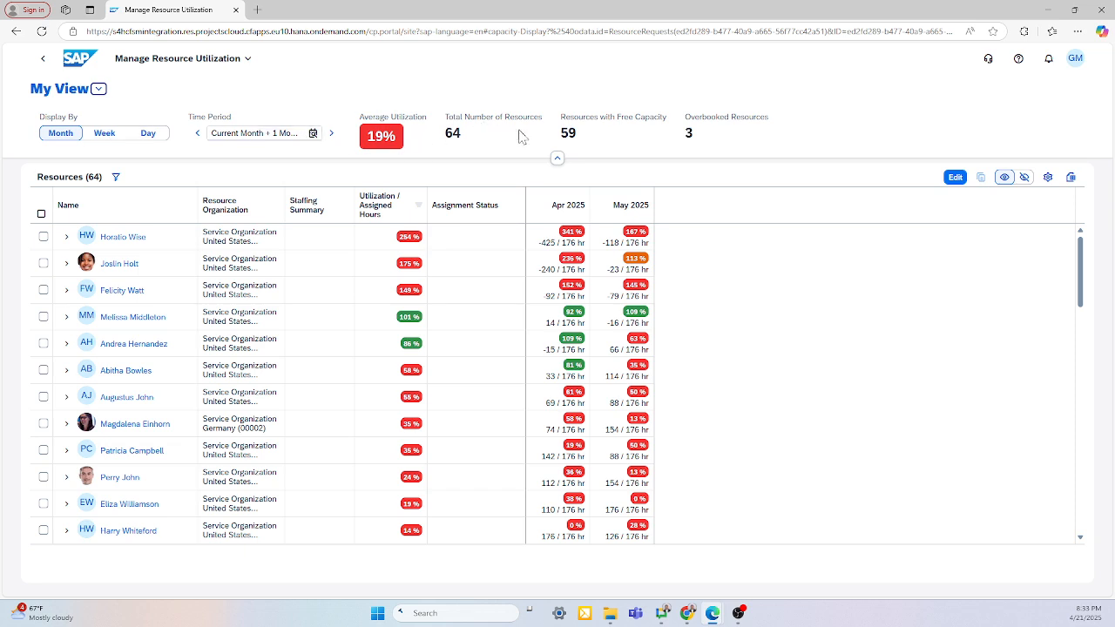
mouse_move(711, 133)
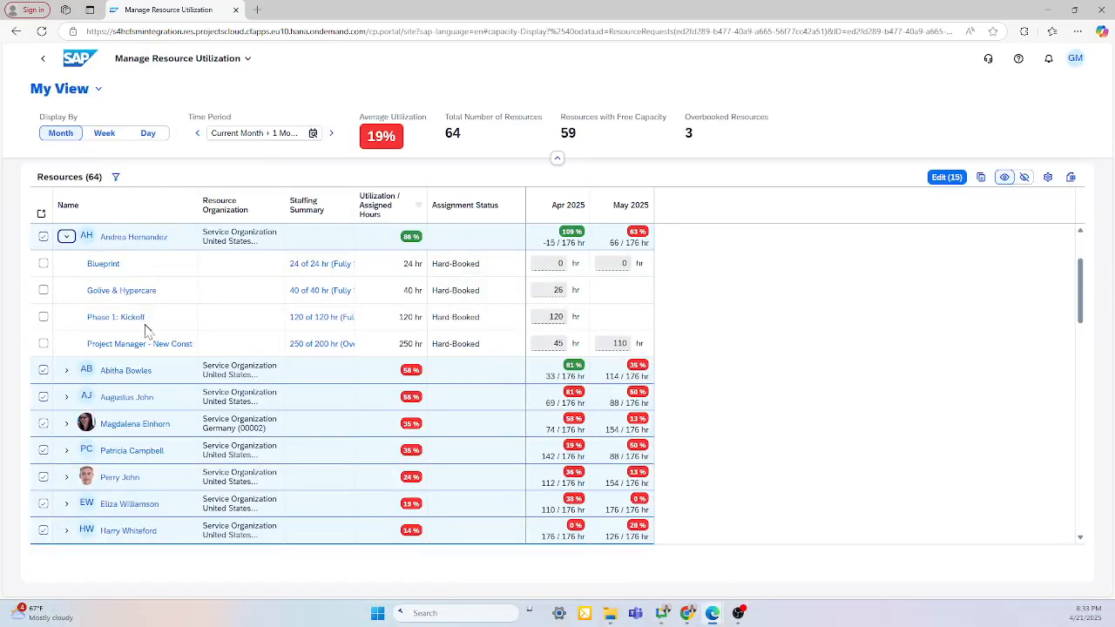
mouse_move(129, 251)
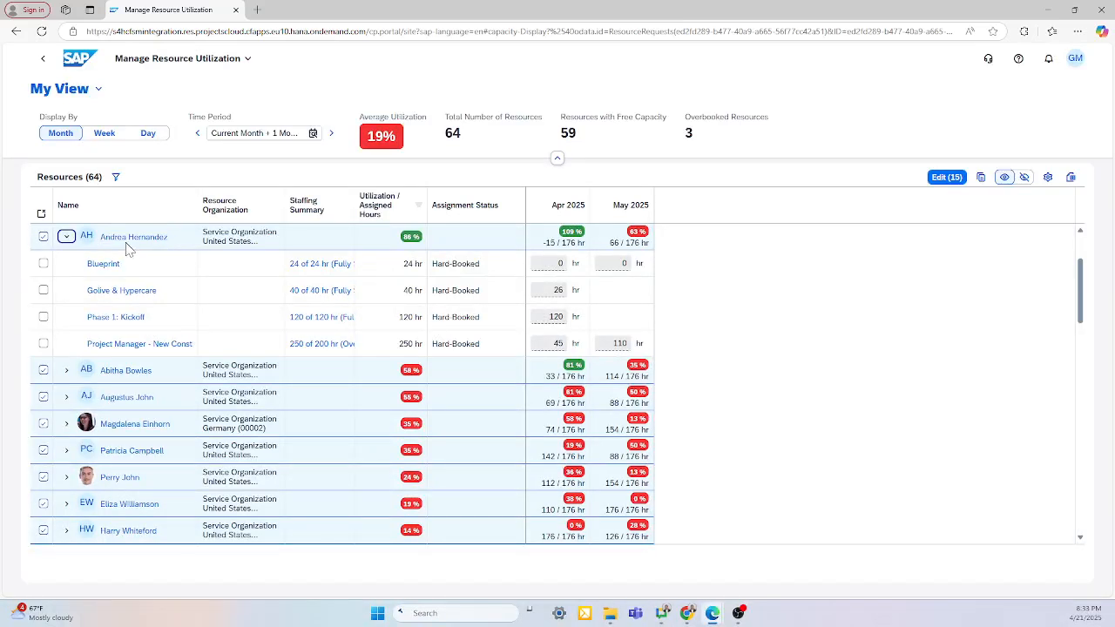
mouse_move(251, 275)
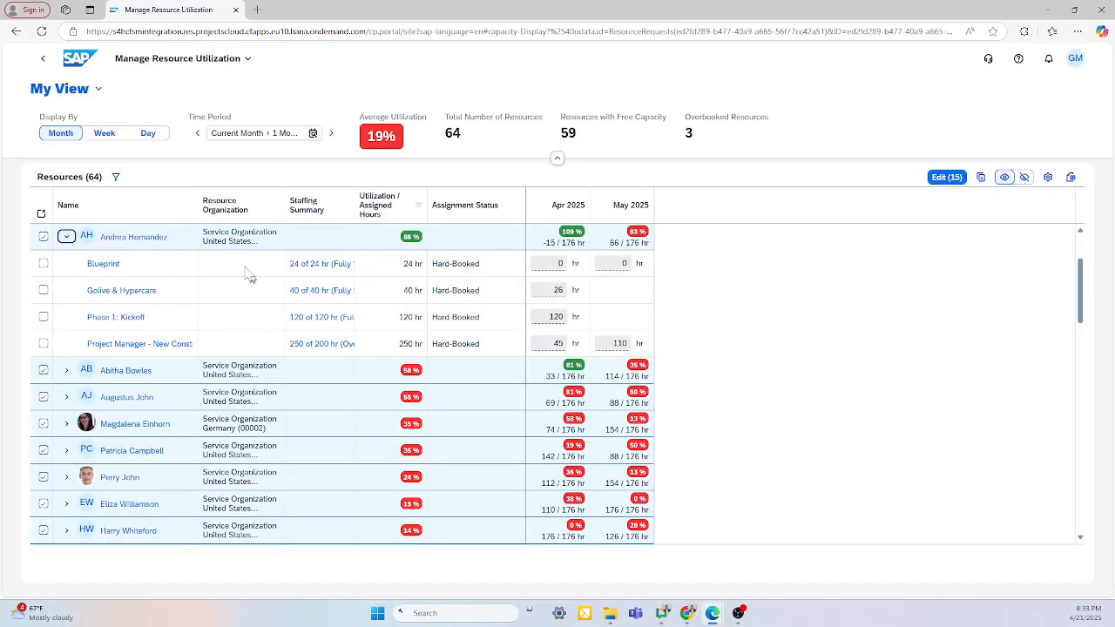
click(105, 132)
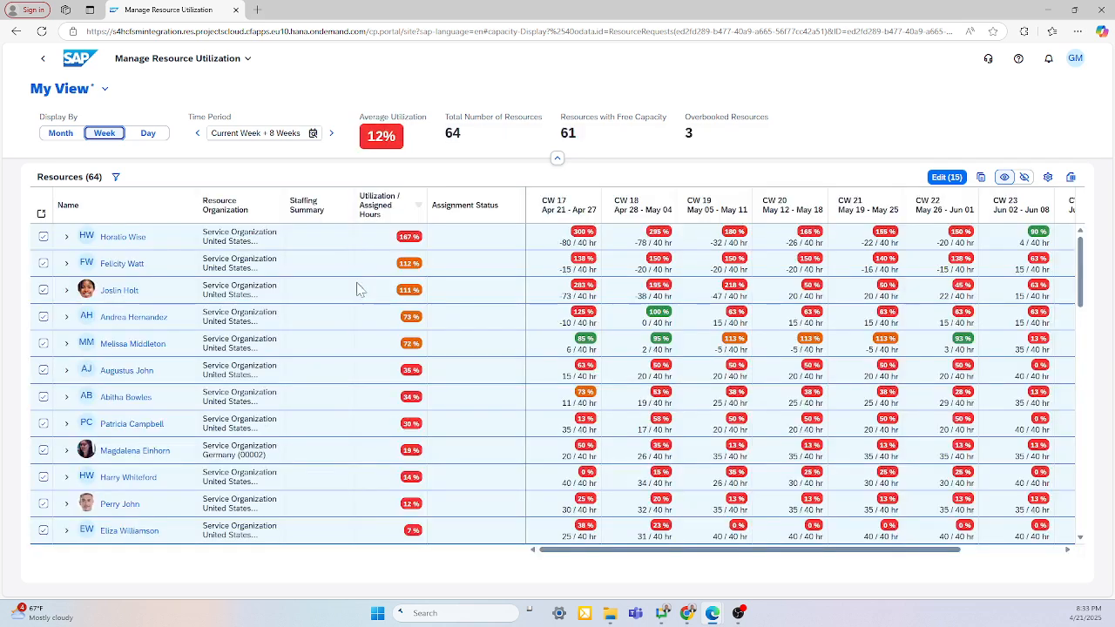
mouse_move(662, 418)
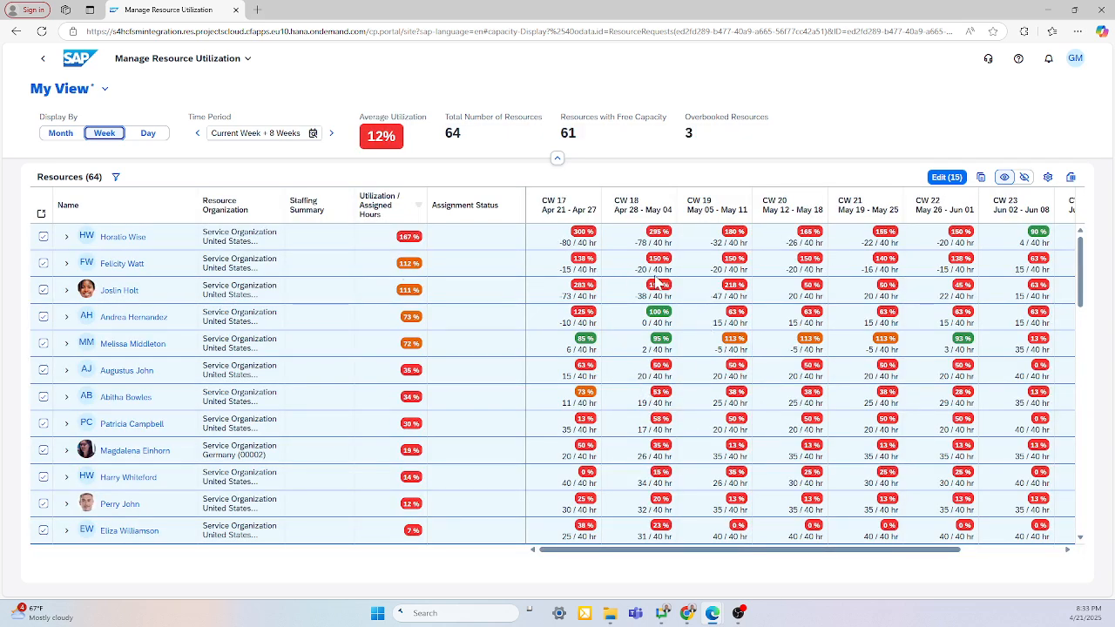
click(66, 237)
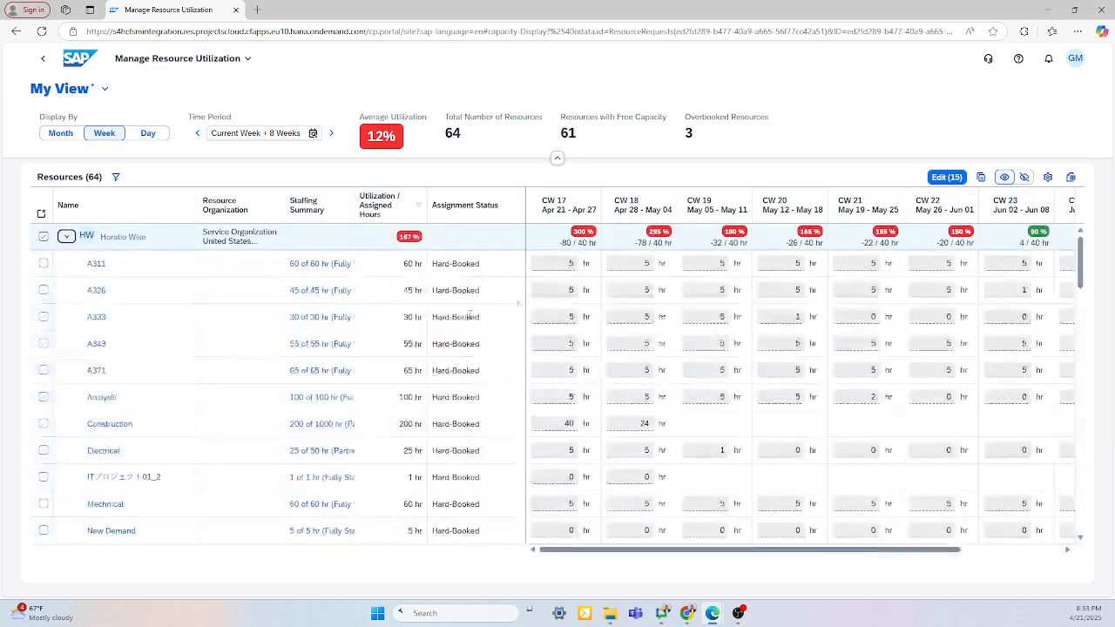